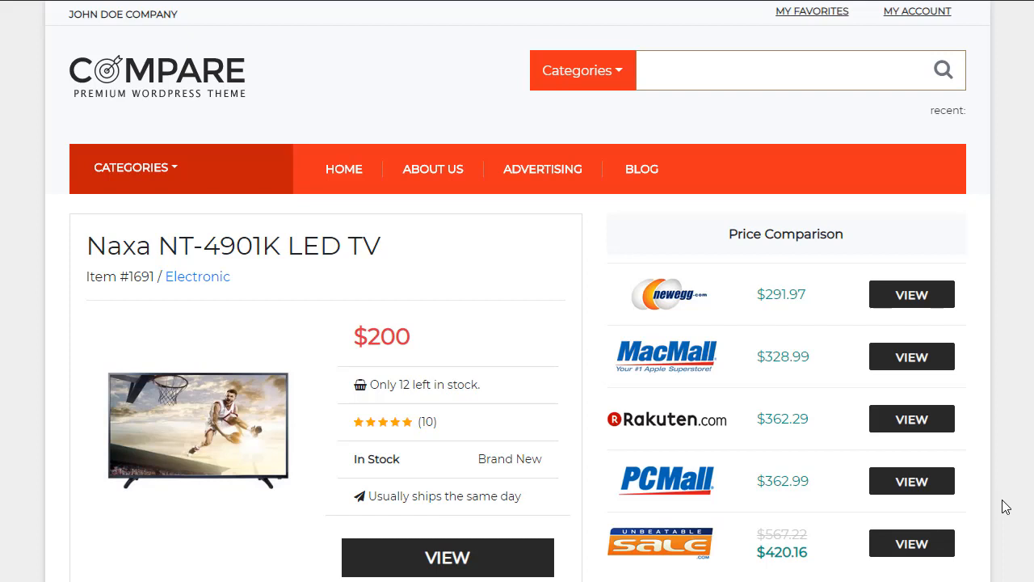
pyautogui.moveTo(1026, 219)
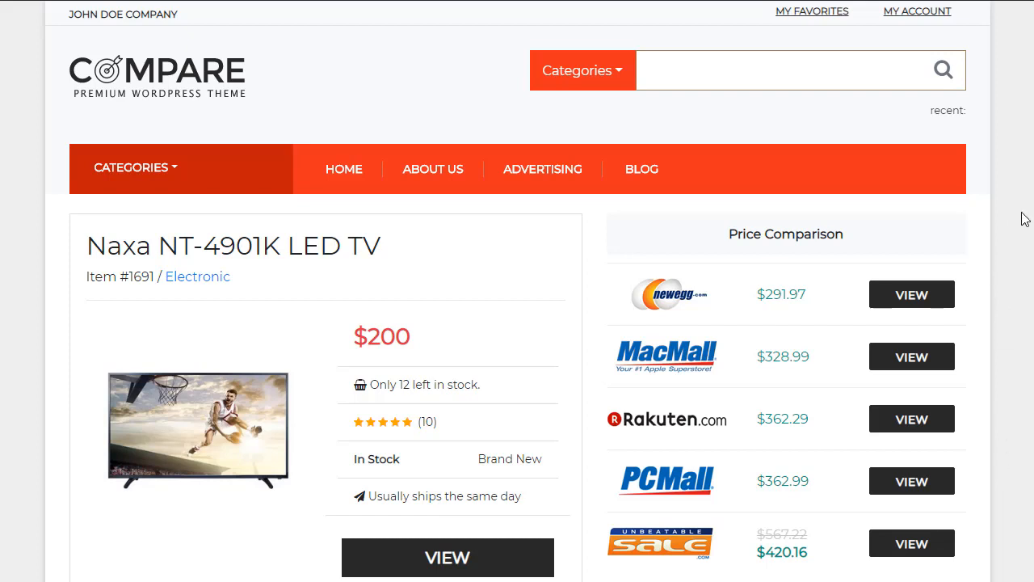
# Open the admin Products list showing all 30 listings, such as Shoulder Bag and Bracelets
pyautogui.scroll(-3)
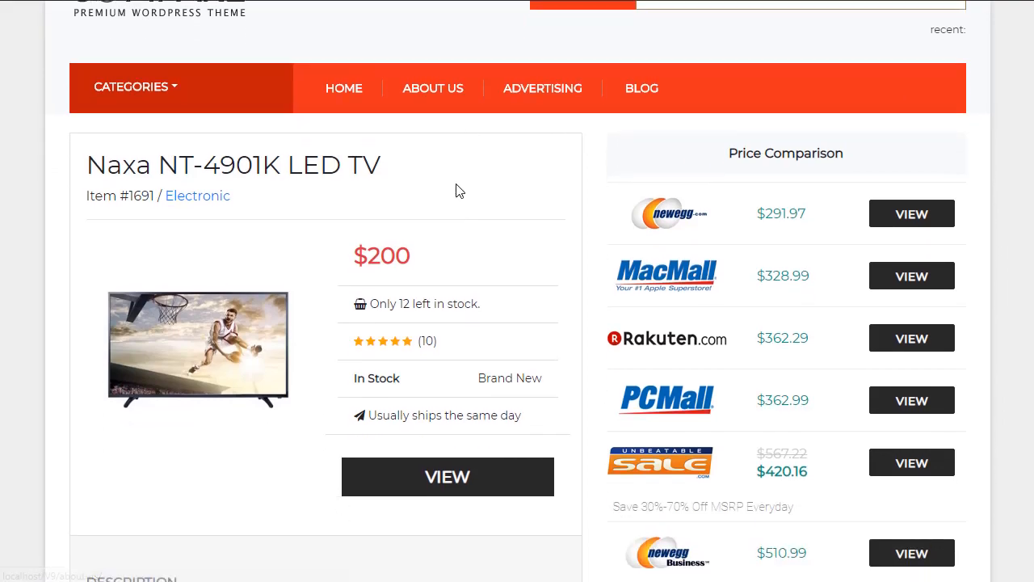
pyautogui.scroll(-3)
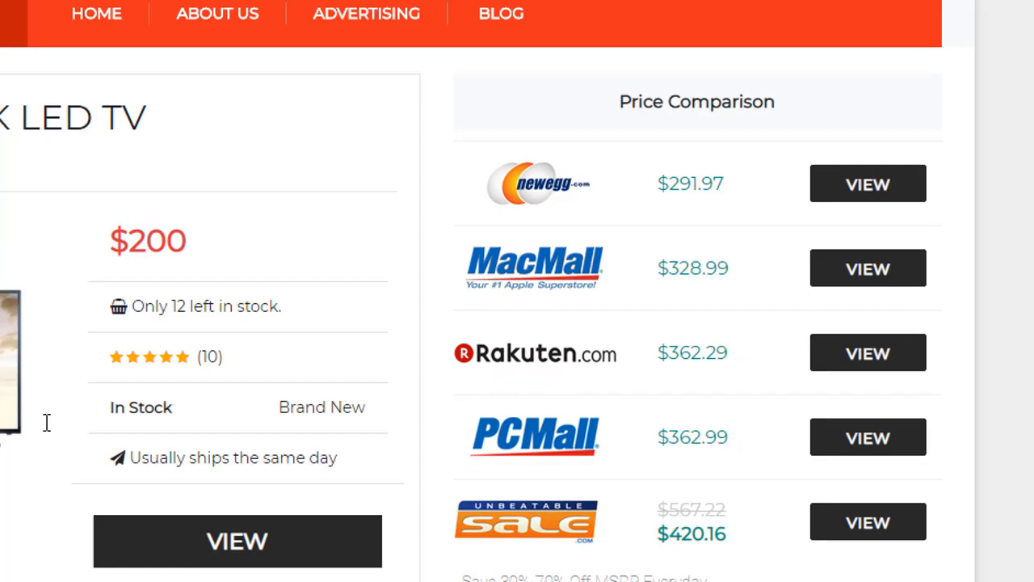
pyautogui.scroll(-3)
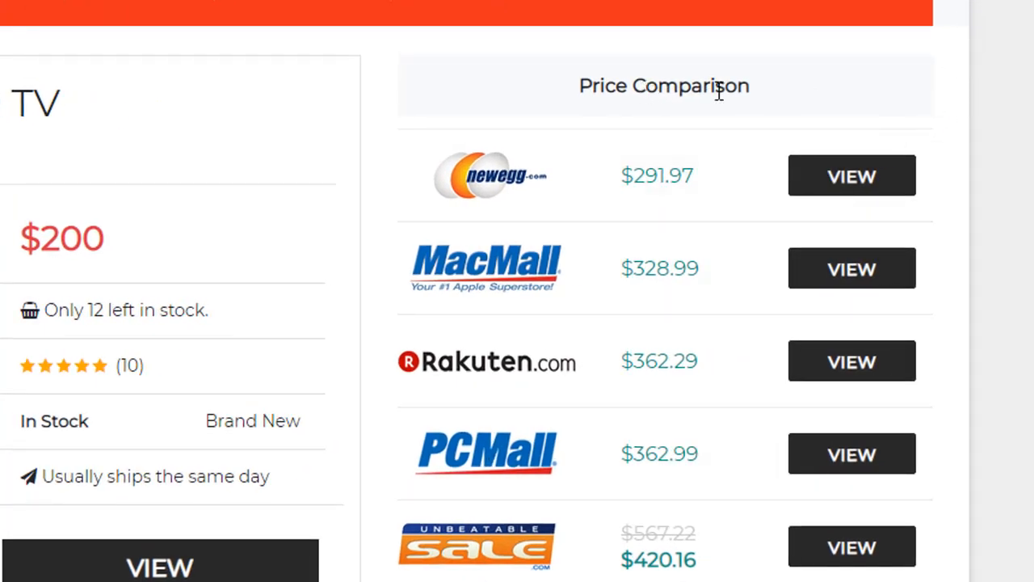
pyautogui.scroll(-3)
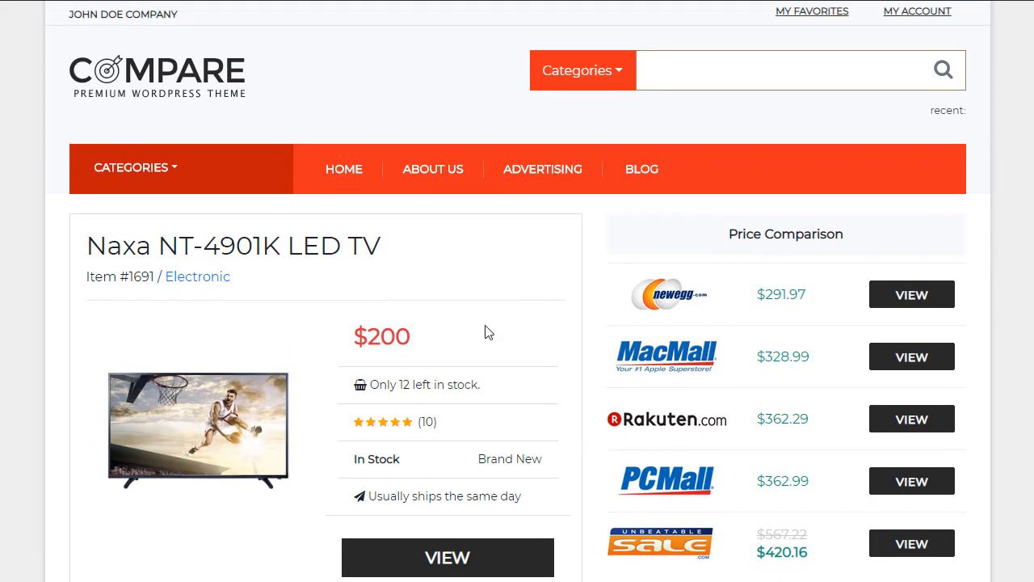
pyautogui.scroll(-3)
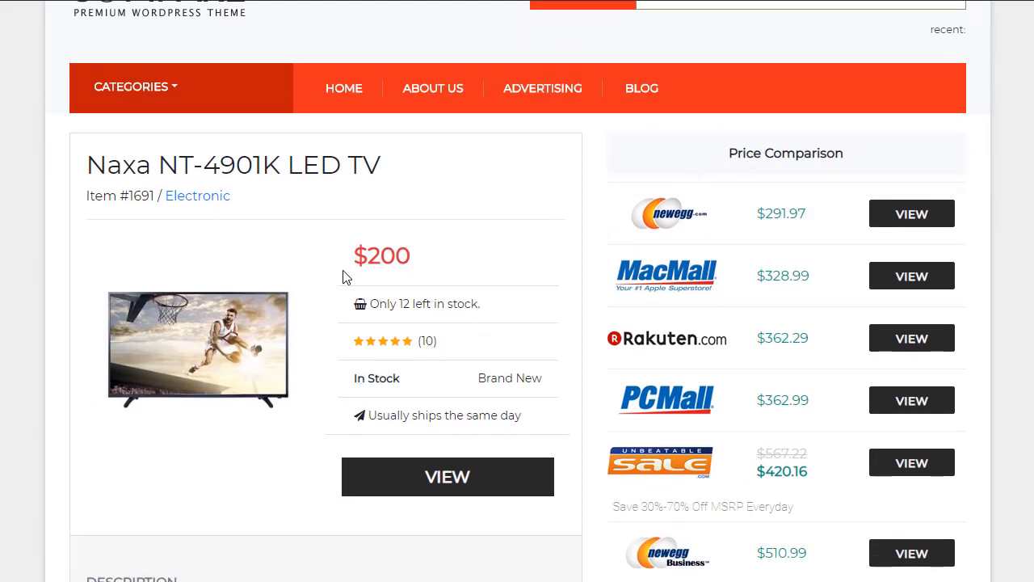
pyautogui.scroll(-3)
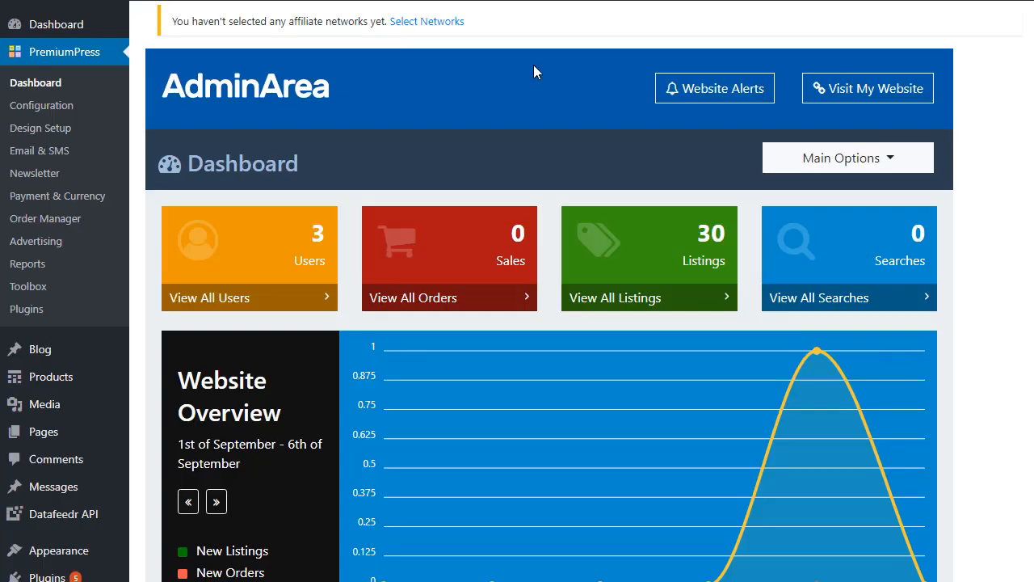
pyautogui.scroll(-3)
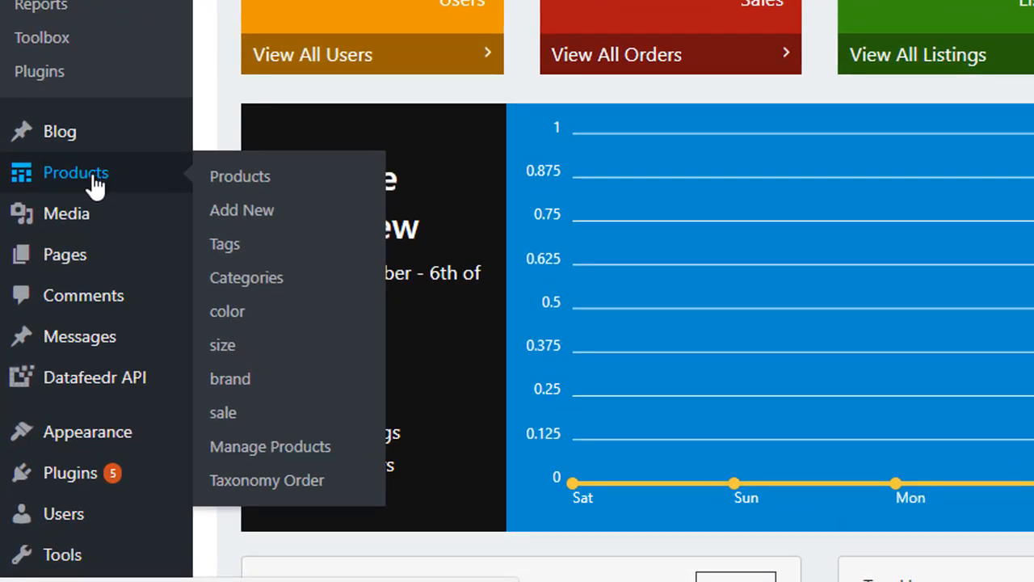
pyautogui.click(240, 176)
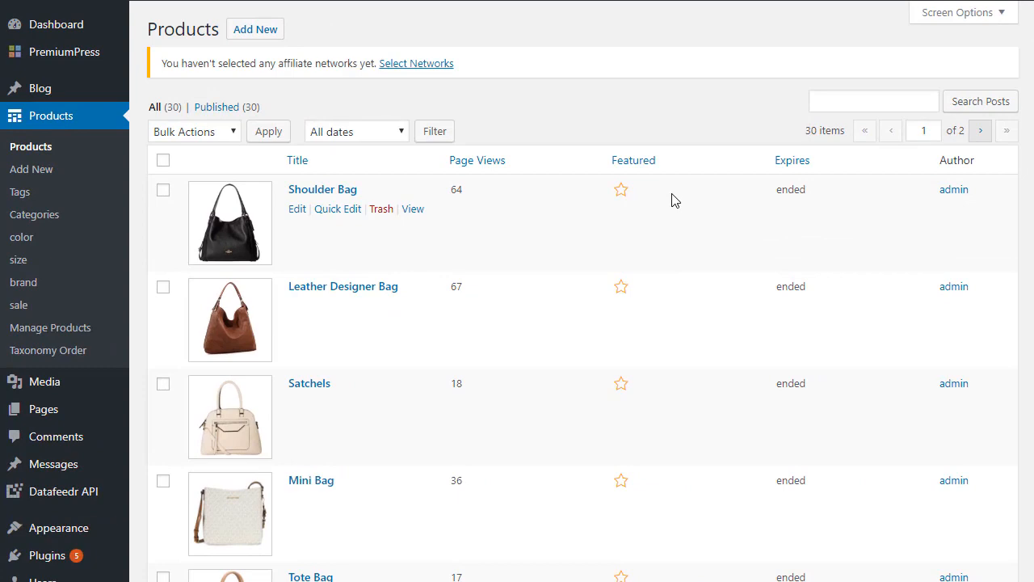
pyautogui.scroll(-3)
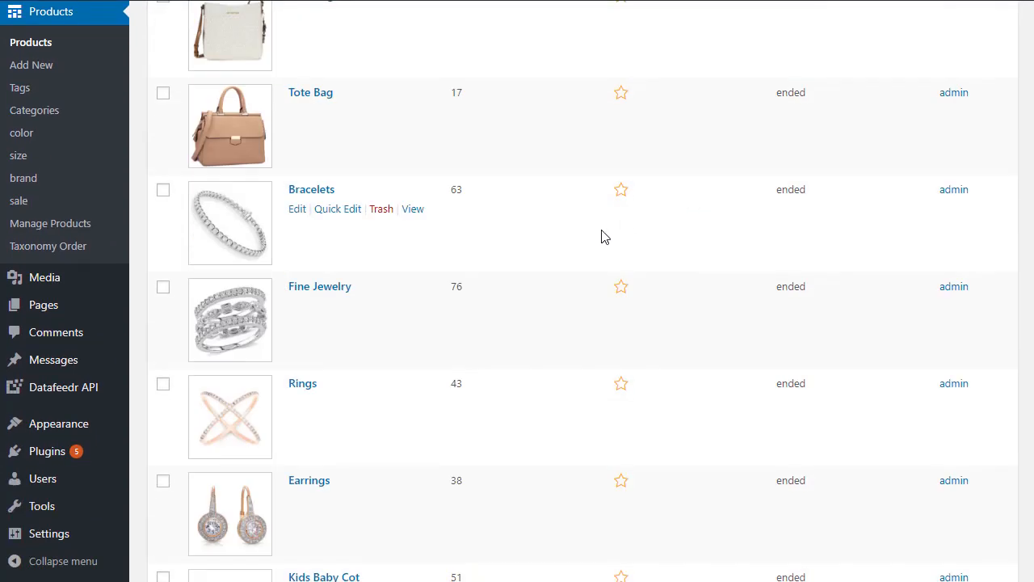
pyautogui.scroll(-3)
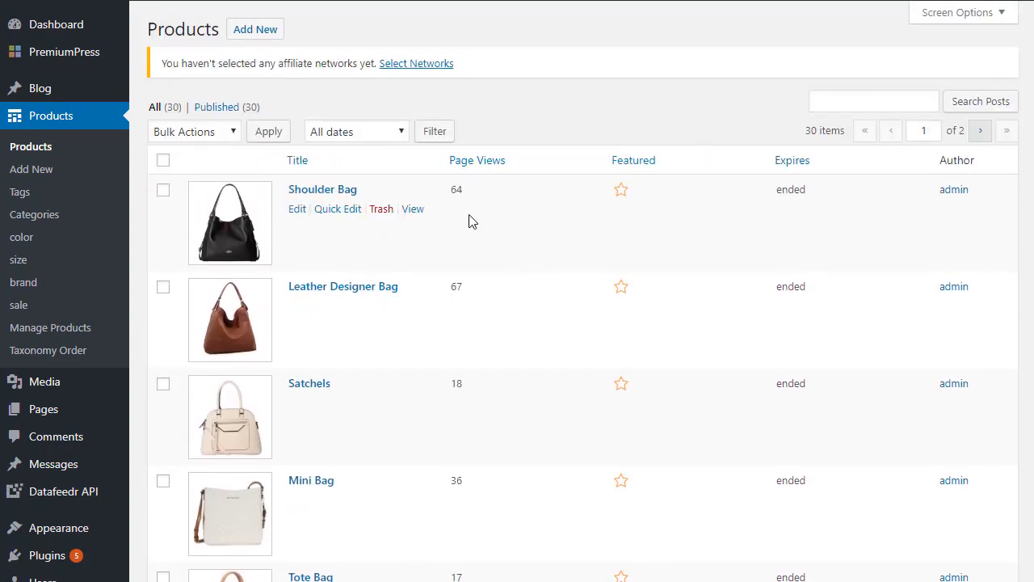
# Open the Shoulder Bag product's edit screen with its $99 price and buy link
pyautogui.click(296, 209)
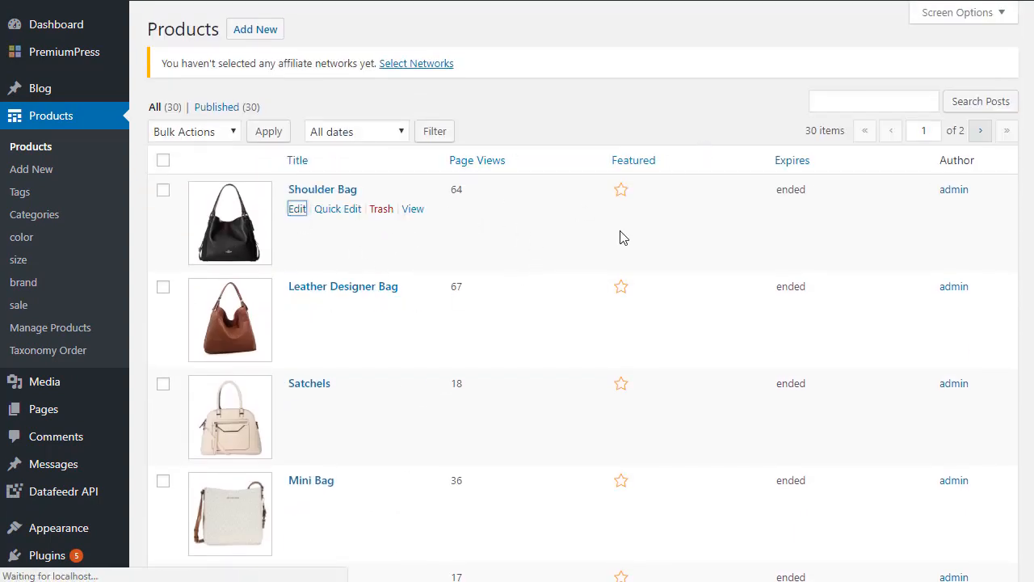
pyautogui.click(297, 209)
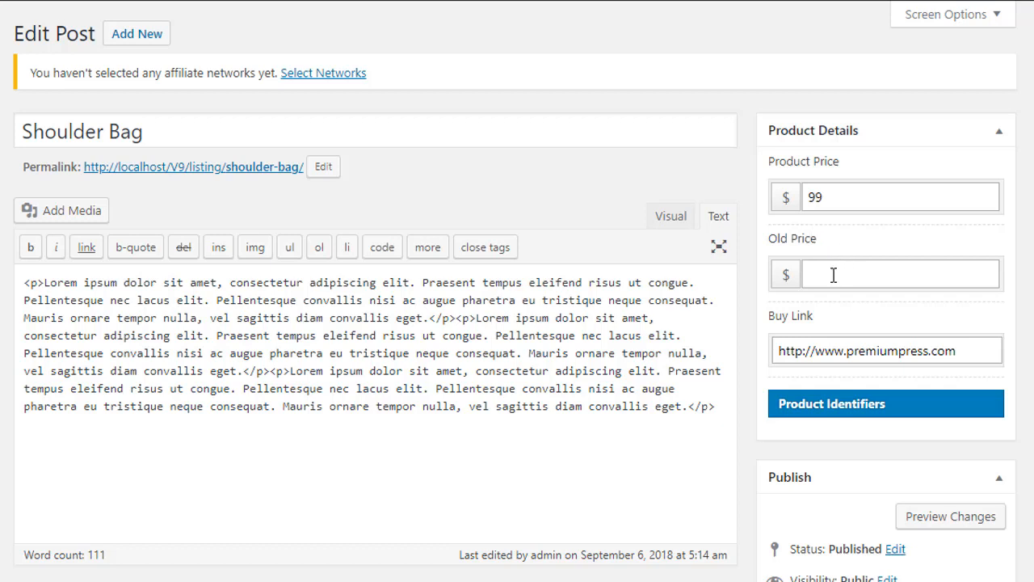
pyautogui.moveTo(831, 303)
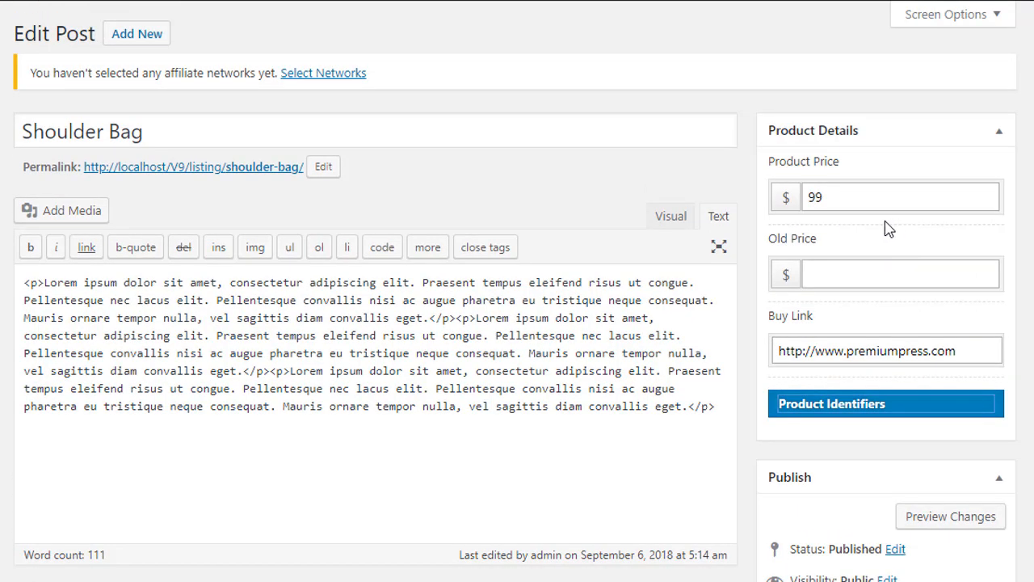
pyautogui.click(243, 131)
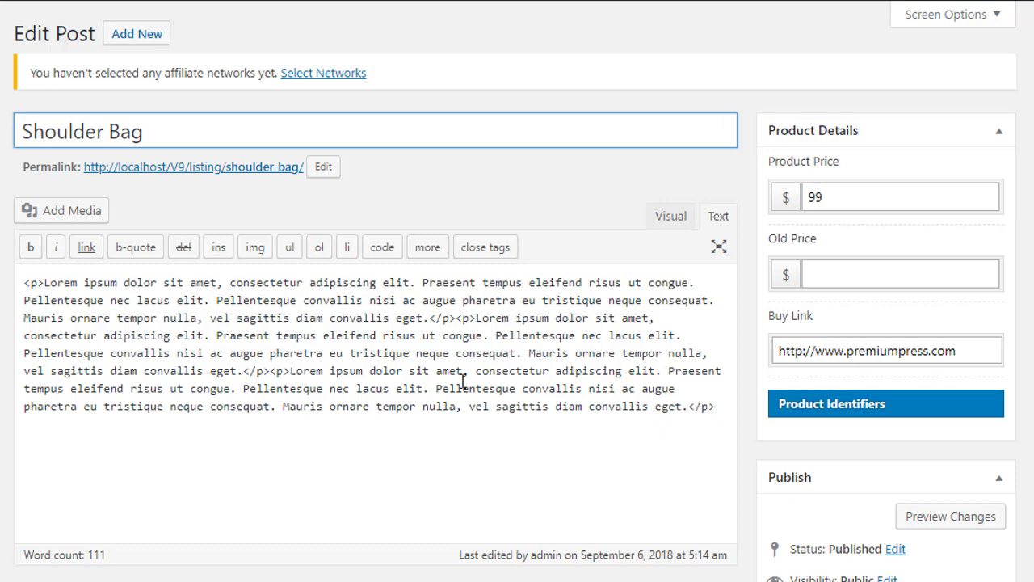
# Scroll to the Product Comparison box showing product 1 at $100 with a Google link
pyautogui.scroll(-3)
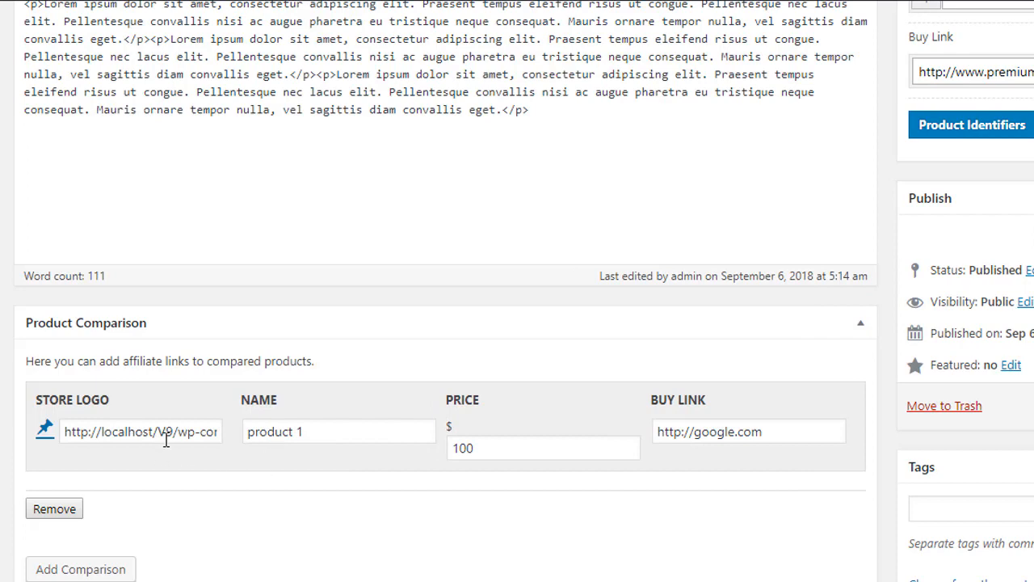
# Open the Shoulder Bag's permalink in a new tab to view its live page
pyautogui.rightClick(193, 167)
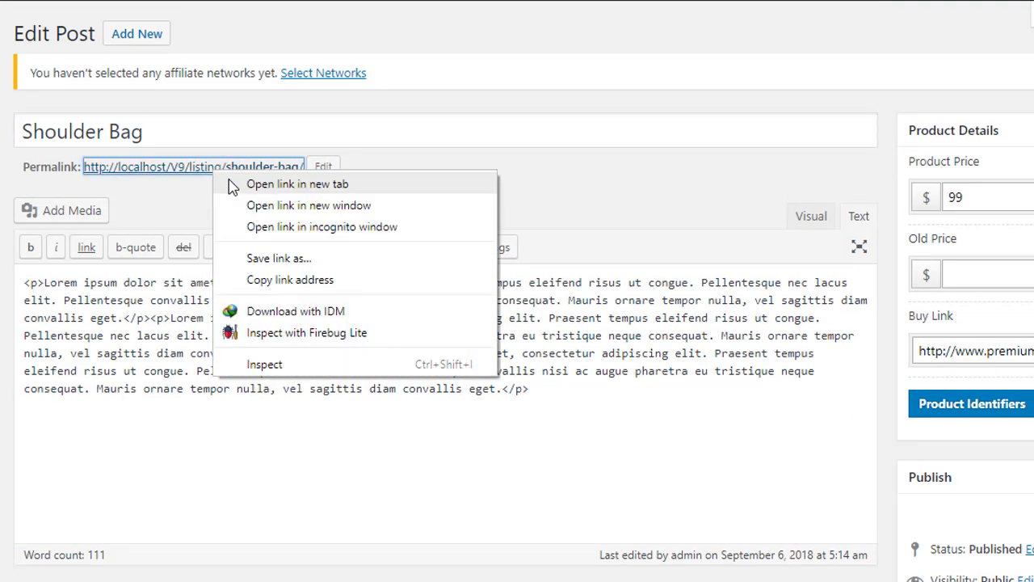
pyautogui.click(297, 184)
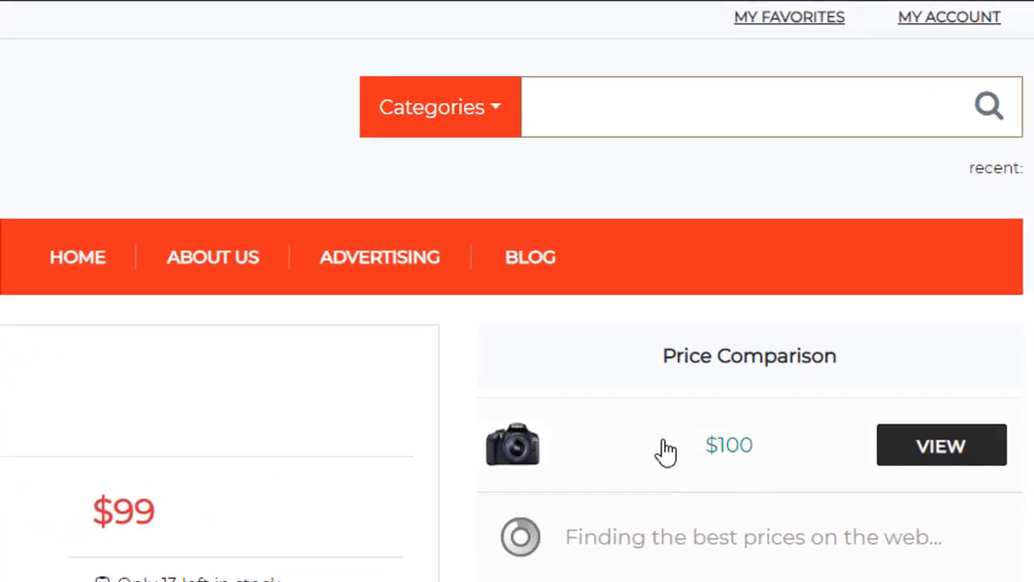
pyautogui.moveTo(980, 458)
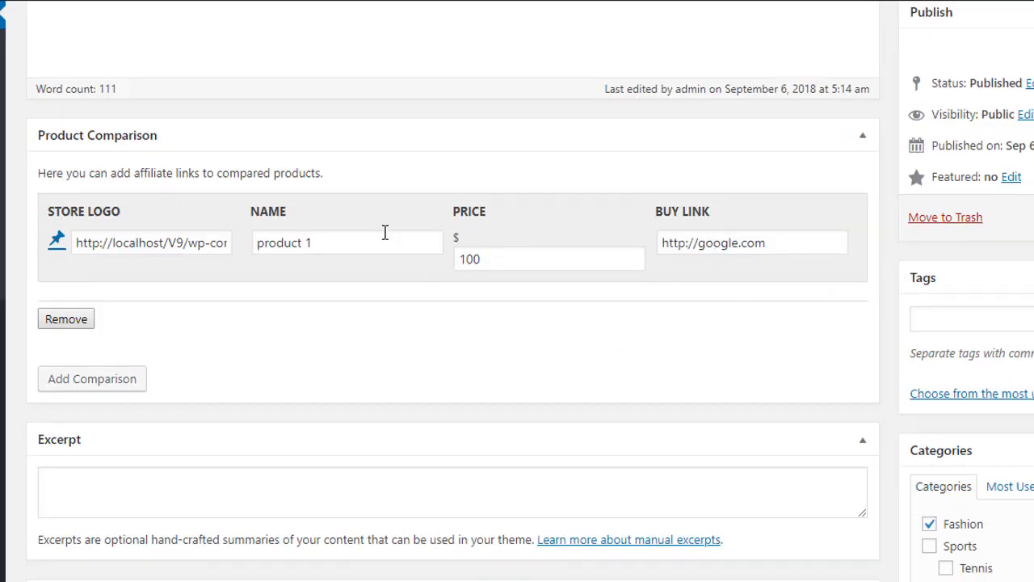
pyautogui.moveTo(663, 214)
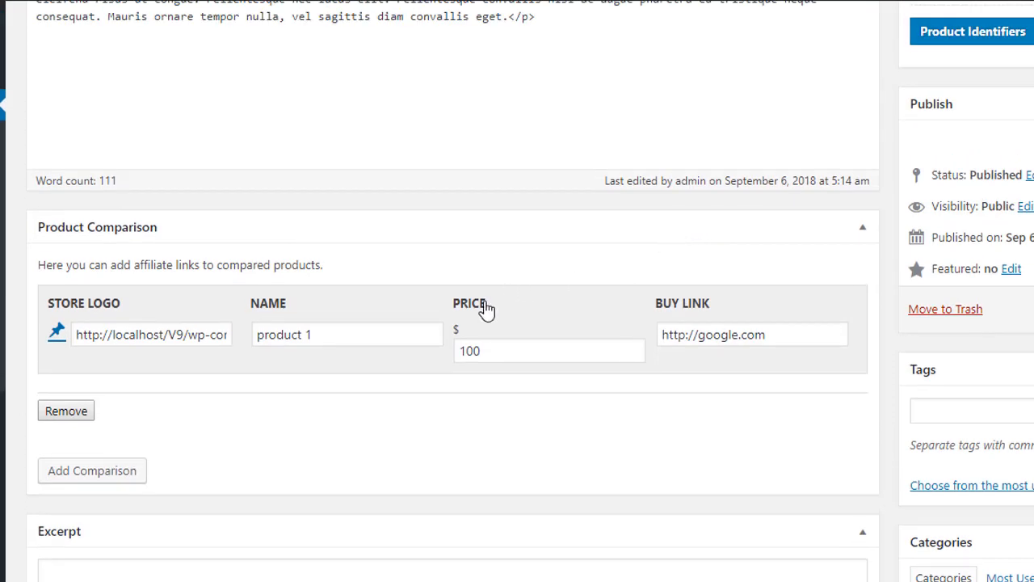
pyautogui.moveTo(475, 310)
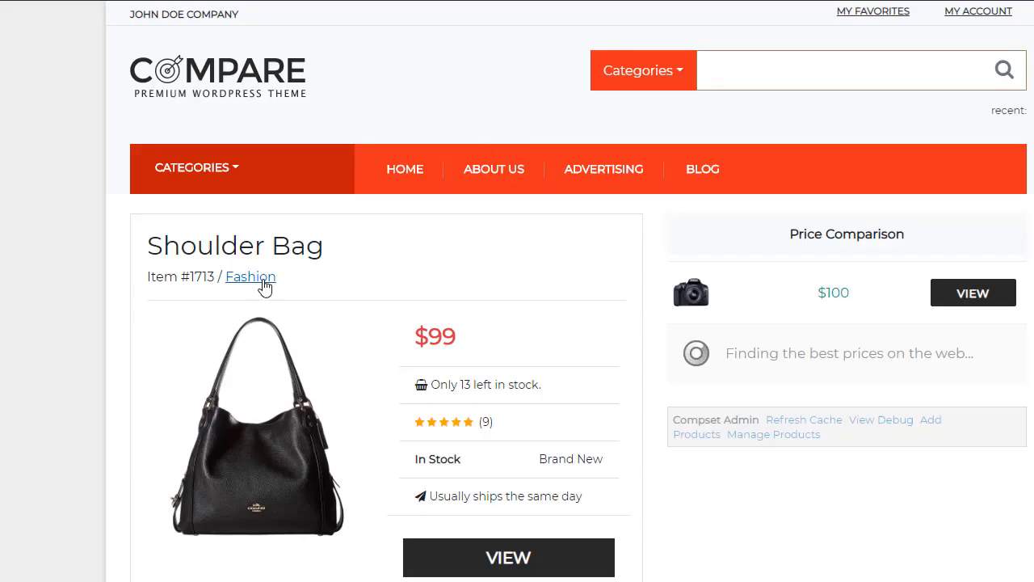
# Scroll the Shoulder Bag page while the comparison widget loads extra offers around $59
pyautogui.scroll(-3)
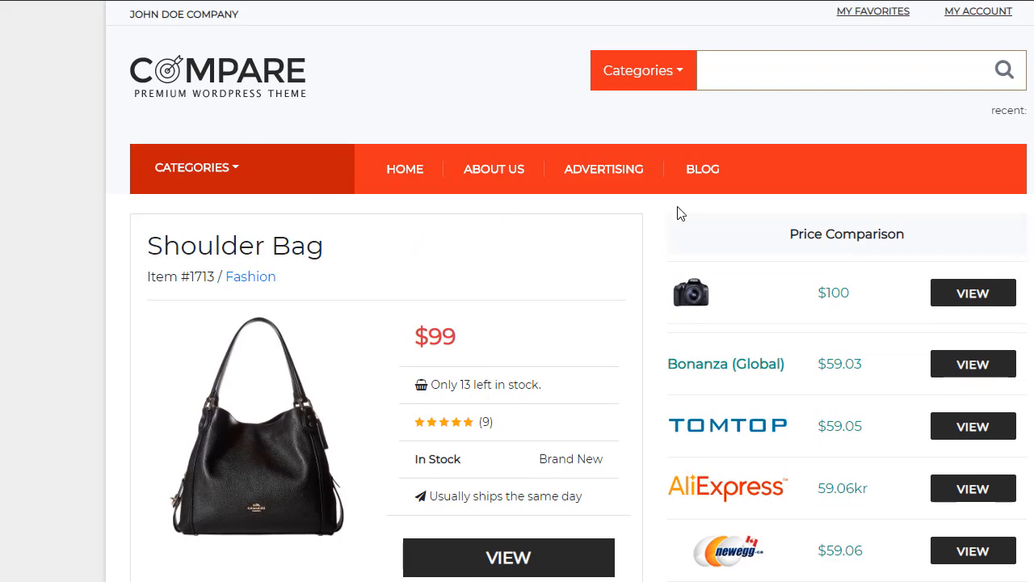
pyautogui.scroll(-3)
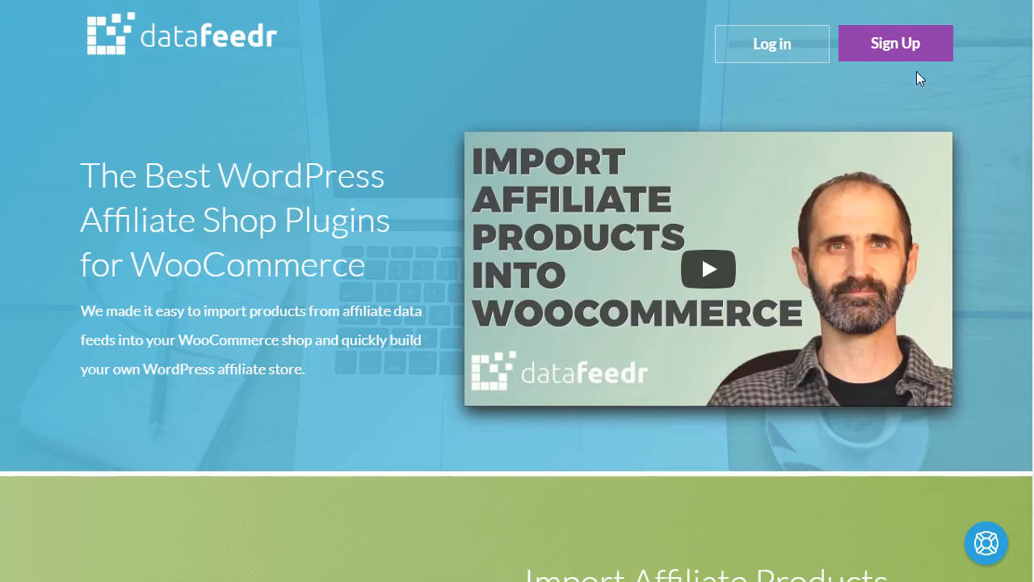
pyautogui.scroll(-3)
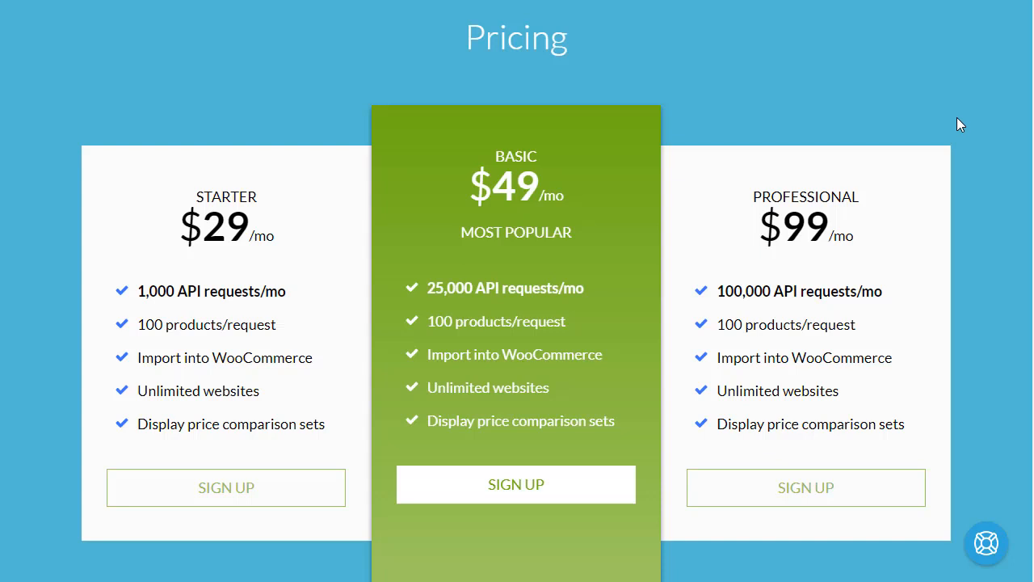
pyautogui.moveTo(928, 132)
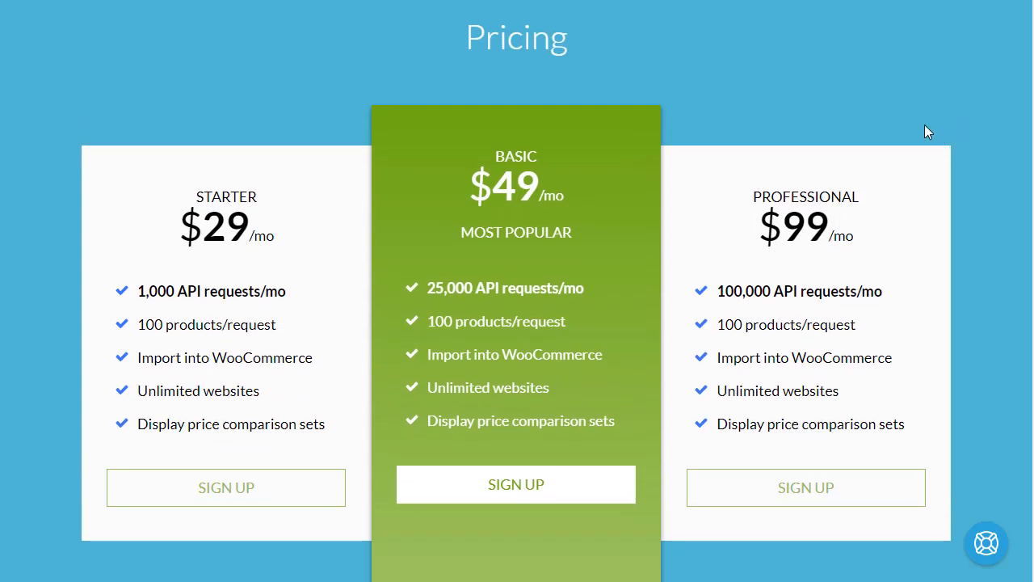
pyautogui.moveTo(575, 56)
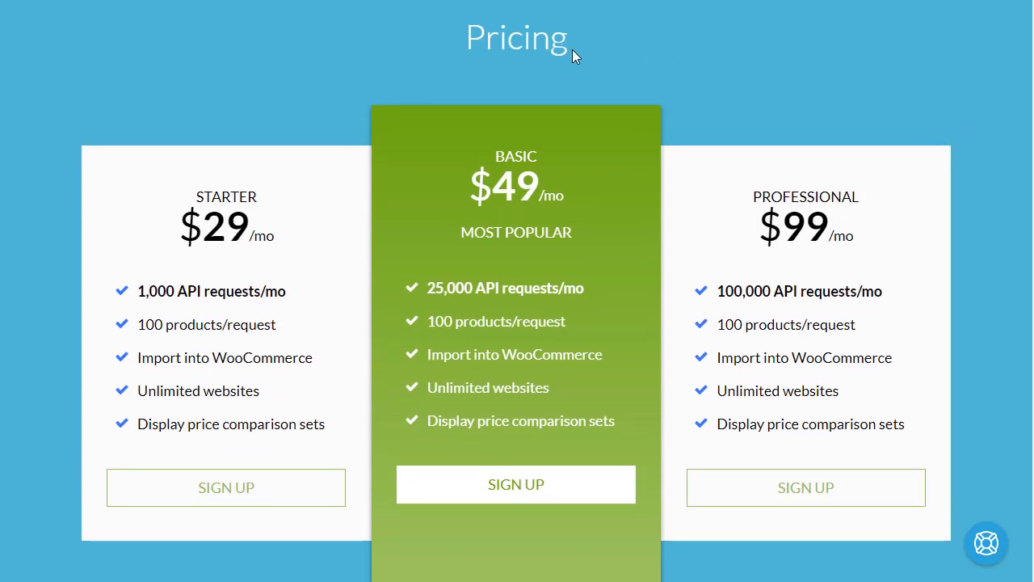
pyautogui.moveTo(206, 93)
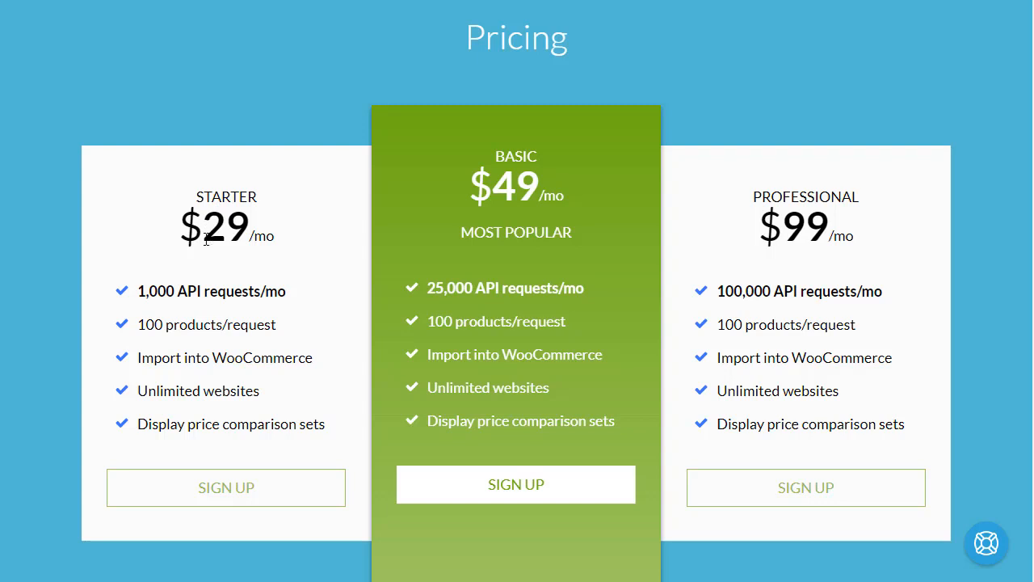
pyautogui.moveTo(225, 488)
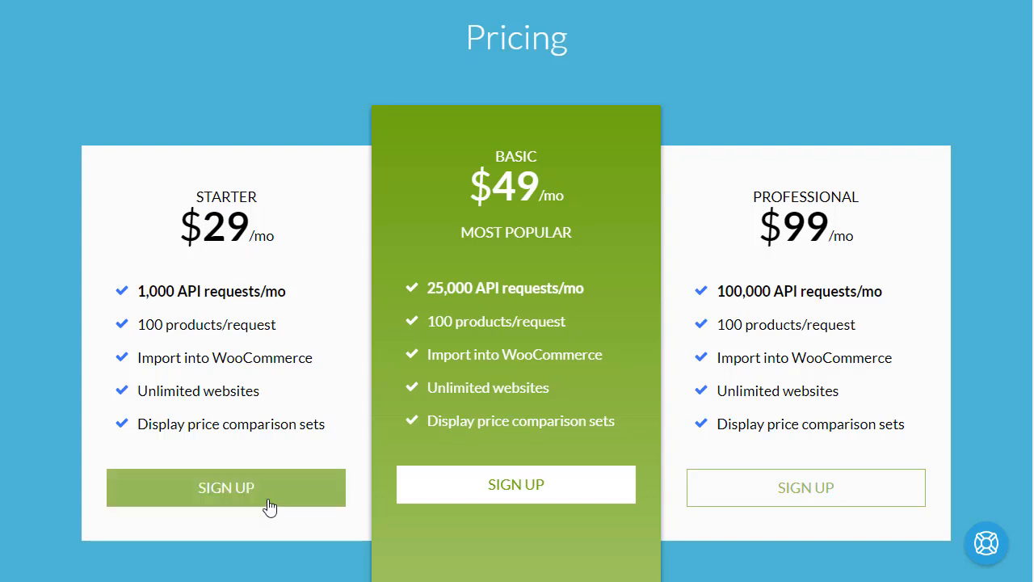
# Return to the WordPress admin and open PremiumPress > Plugins
pyautogui.click(226, 487)
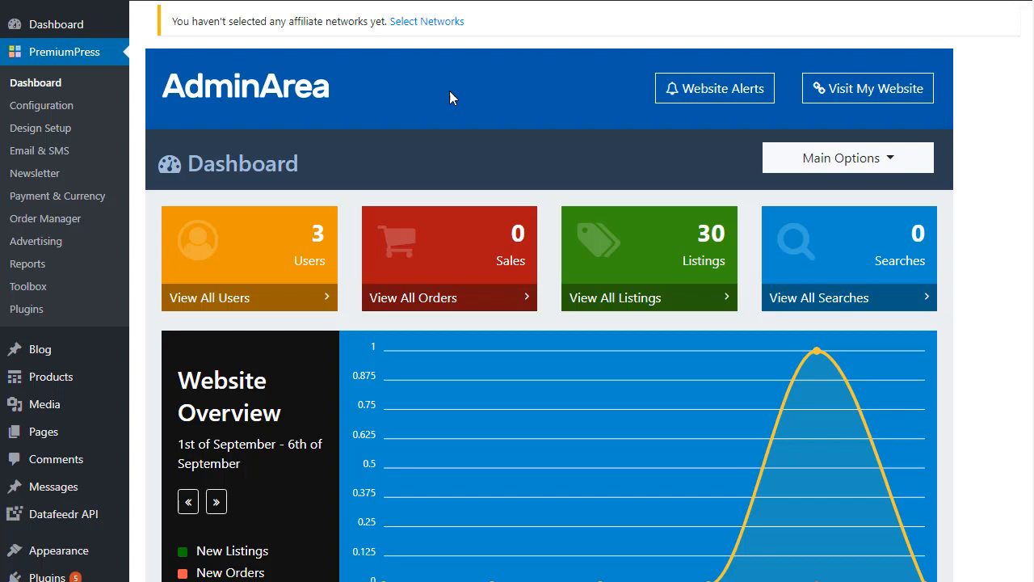
pyautogui.moveTo(509, 156)
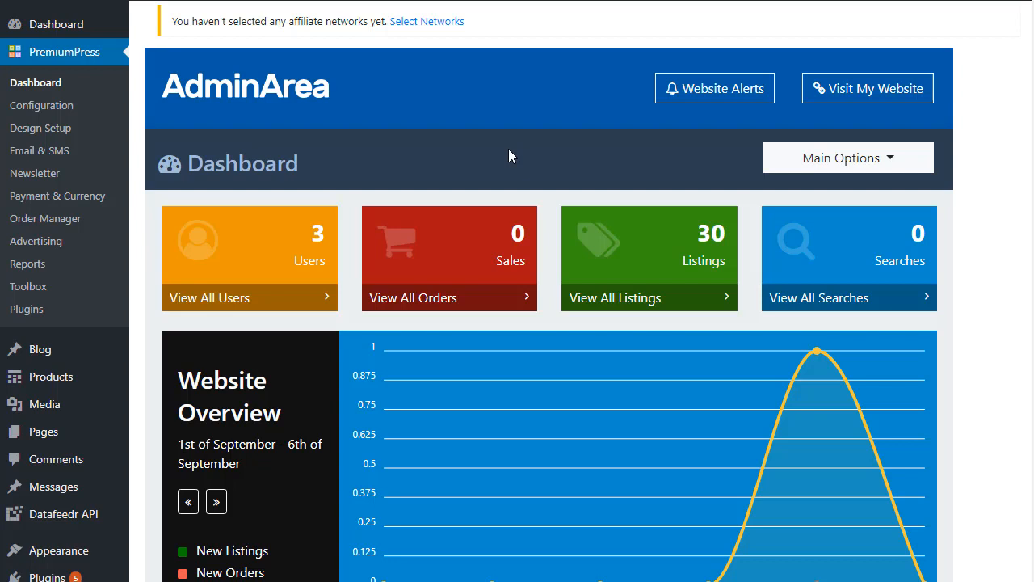
pyautogui.moveTo(360, 164)
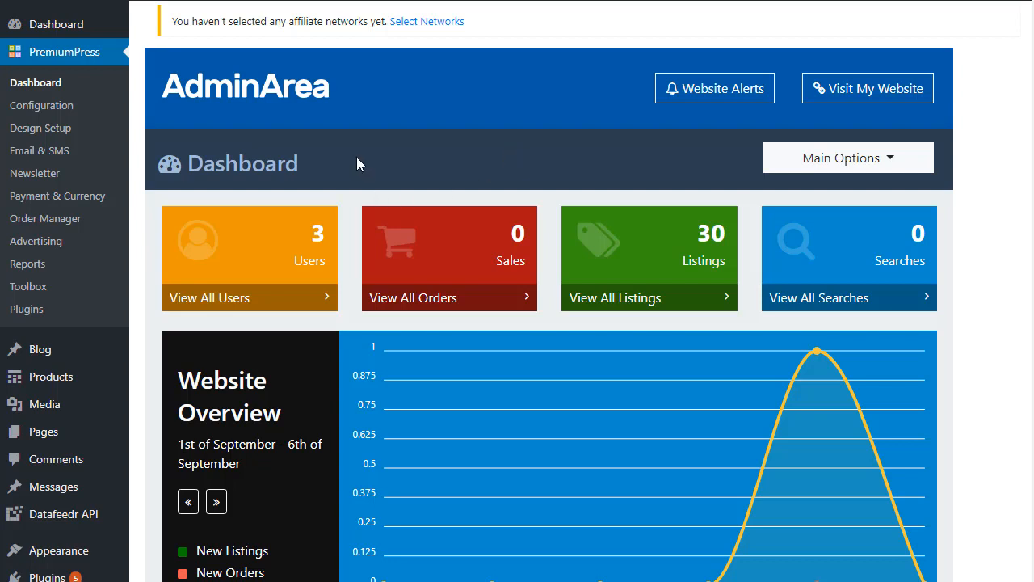
pyautogui.moveTo(26, 309)
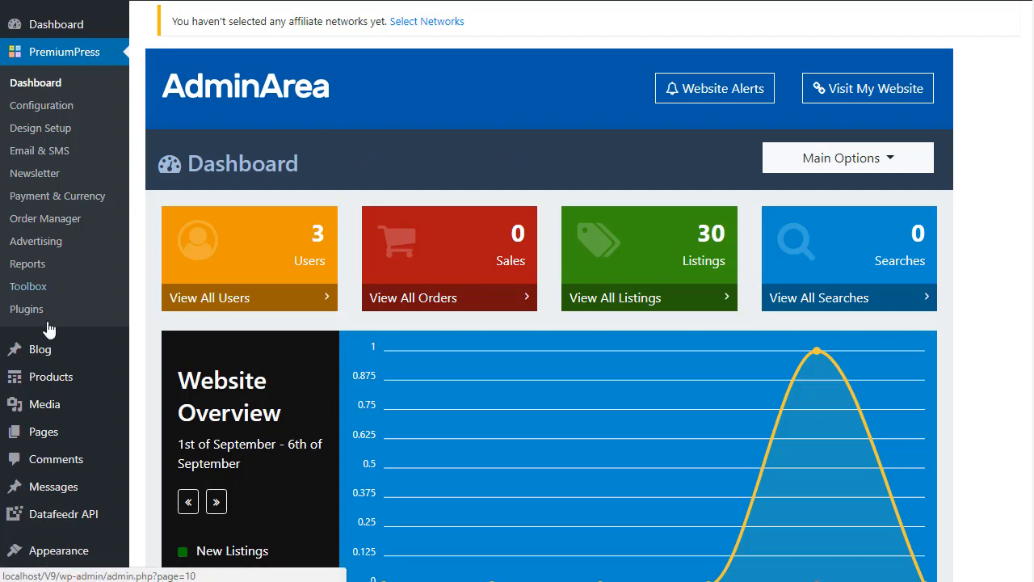
pyautogui.click(26, 309)
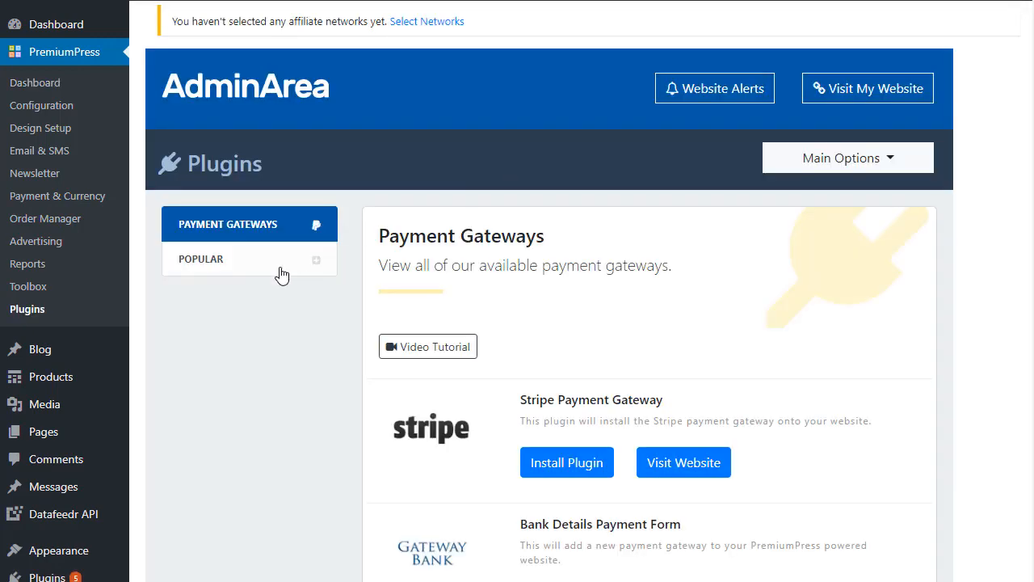
# Show the Popular plugins and scroll to Datafeedr API and Datafeedr Comparison Sets
pyautogui.click(200, 259)
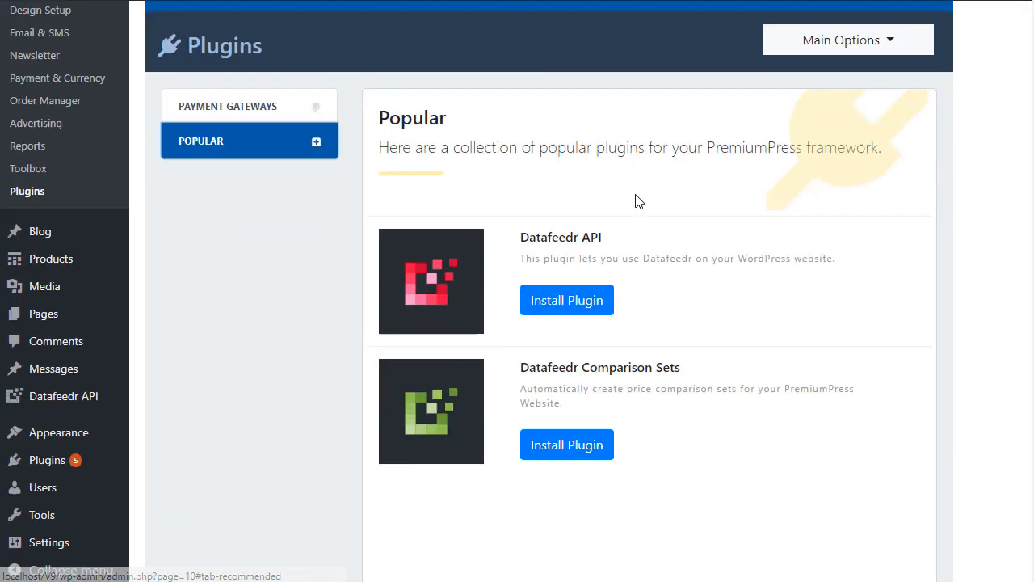
pyautogui.scroll(-3)
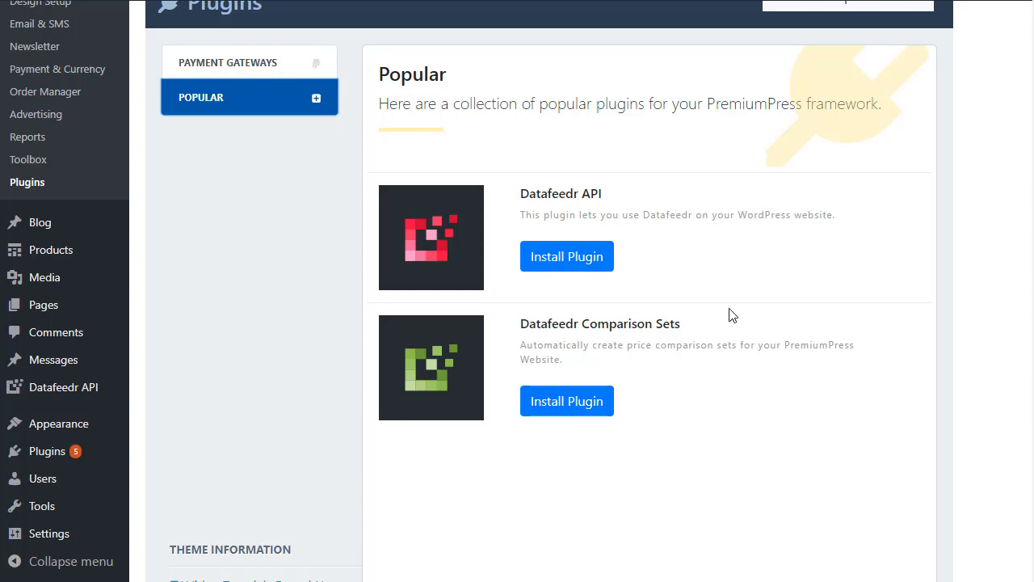
pyautogui.moveTo(566, 256)
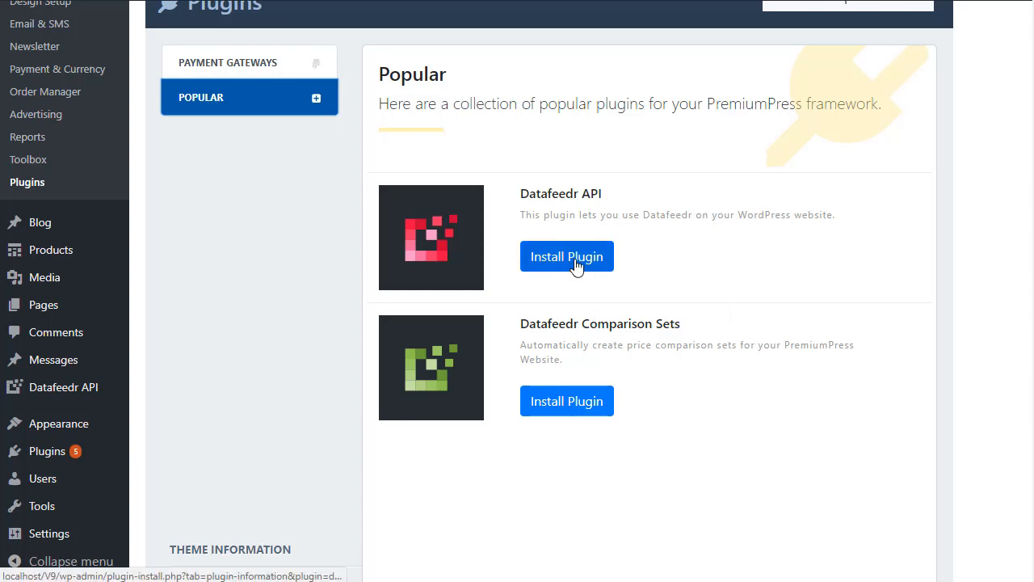
pyautogui.moveTo(666, 318)
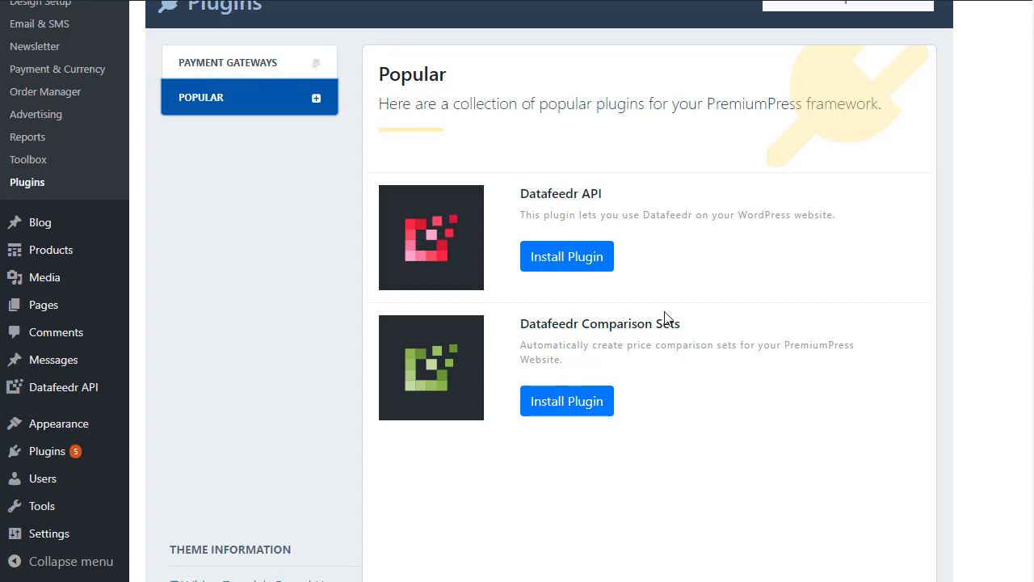
pyautogui.moveTo(499, 311)
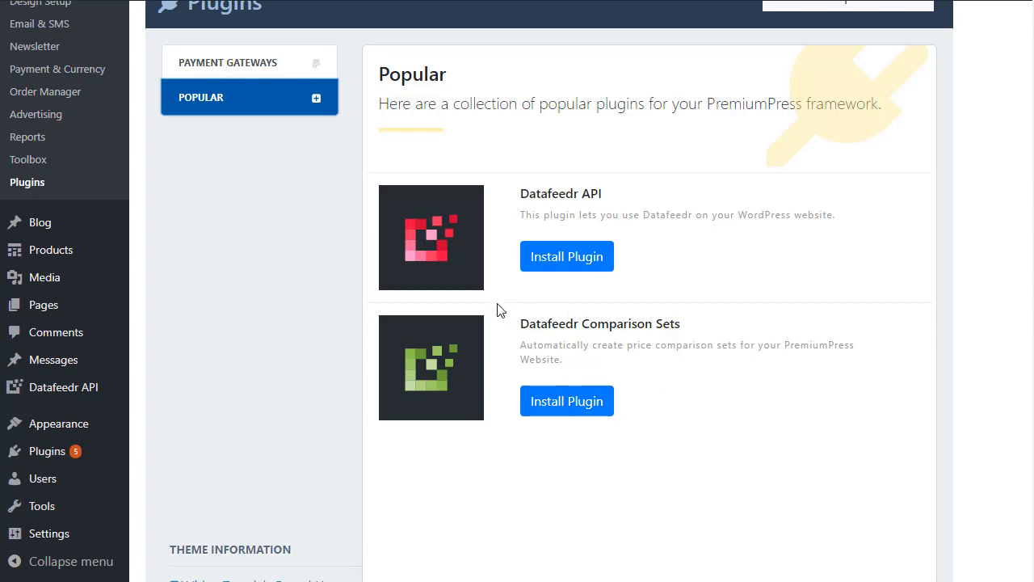
pyautogui.moveTo(622, 322)
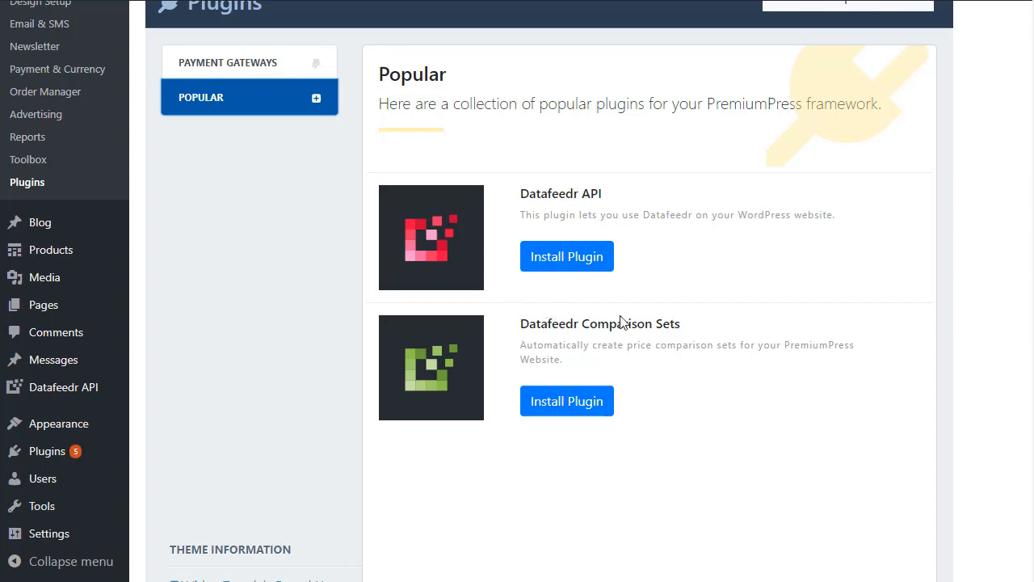
pyautogui.moveTo(63, 387)
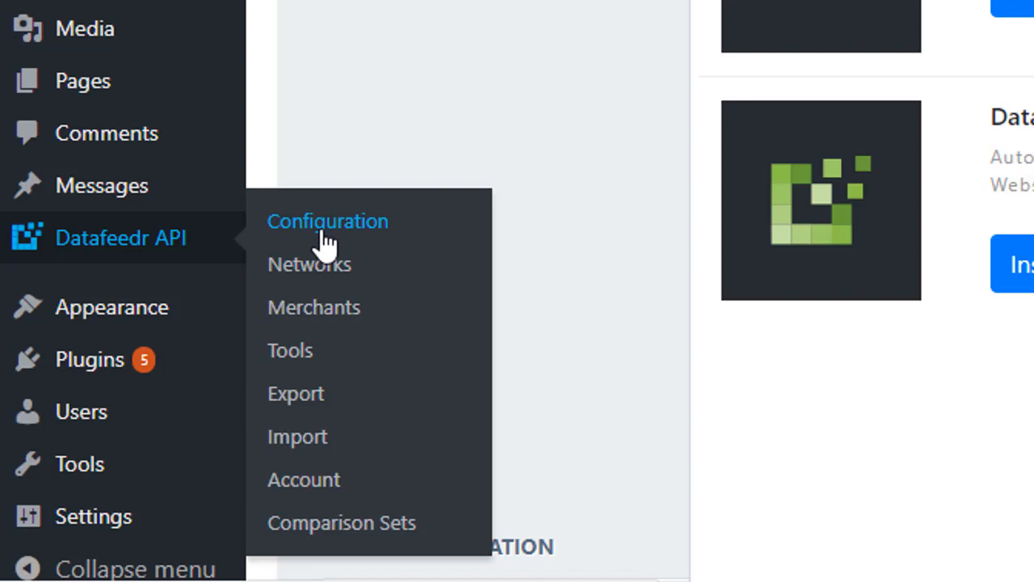
pyautogui.moveTo(321, 247)
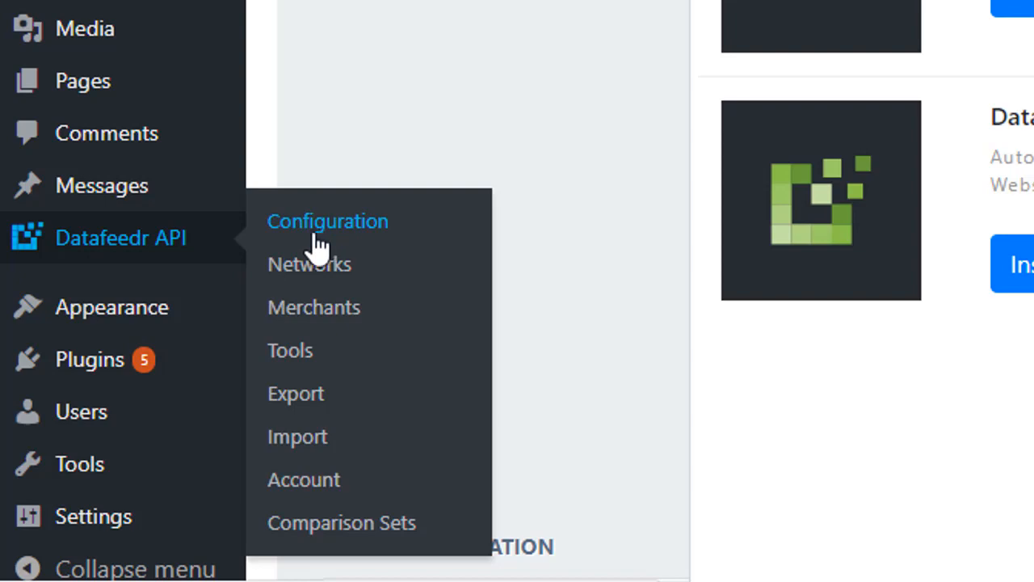
pyautogui.moveTo(323, 230)
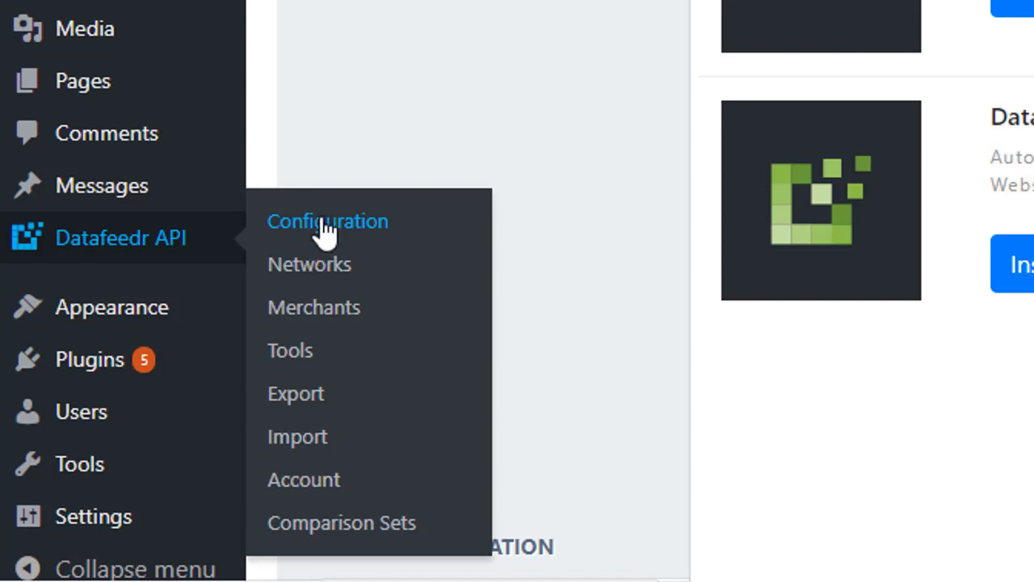
# Open Datafeedr API > Configuration, where the access ID and secret key are prefilled
pyautogui.click(328, 221)
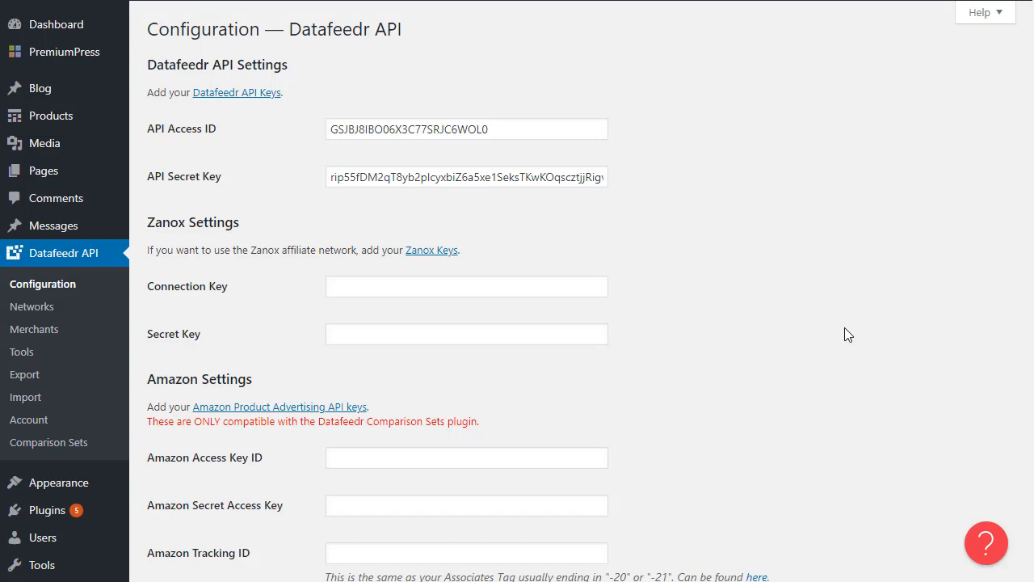
pyautogui.moveTo(799, 259)
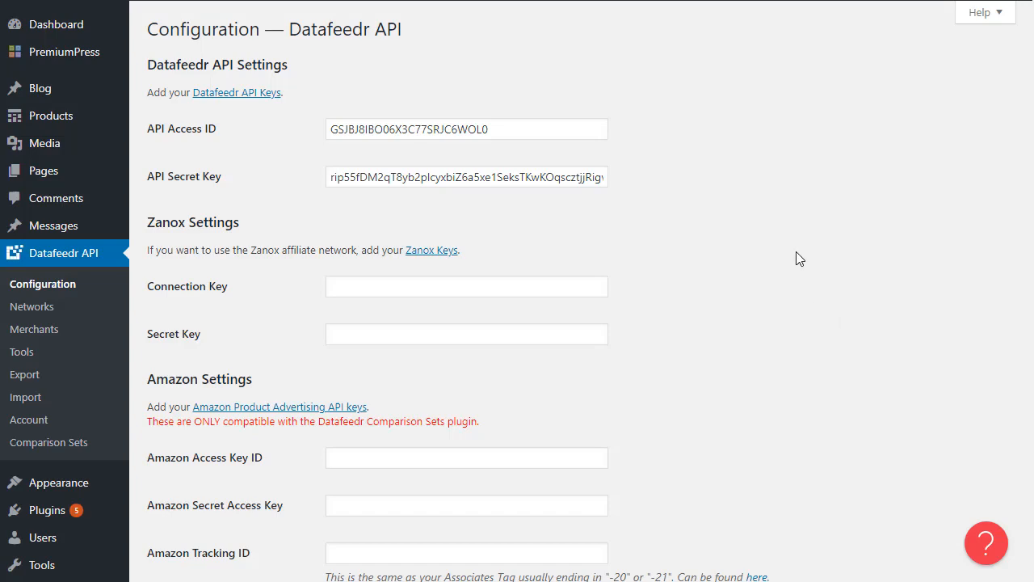
# Save the Datafeedr API access ID and secret key configuration
pyautogui.scroll(-3)
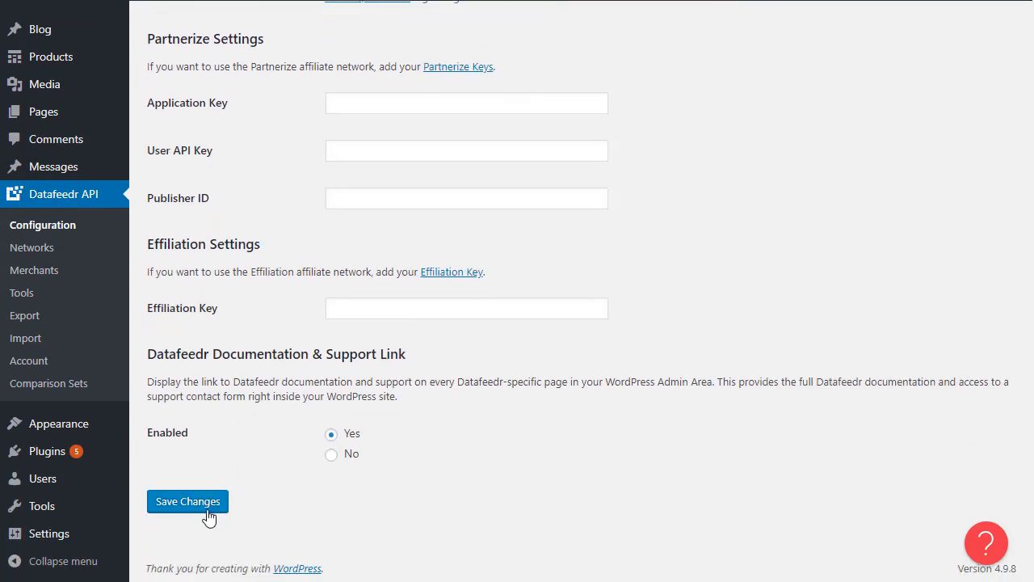
pyautogui.click(188, 501)
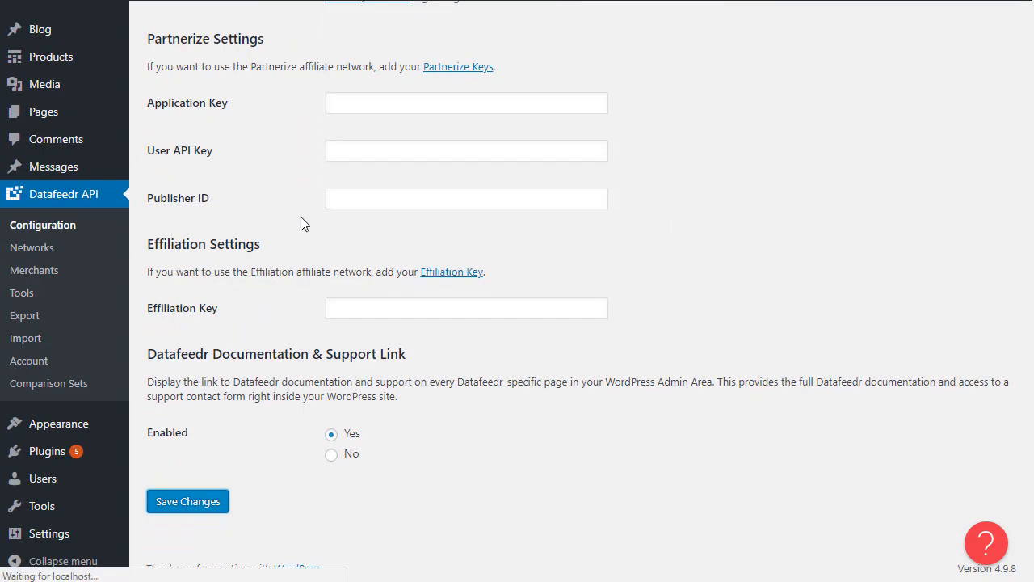
pyautogui.click(188, 501)
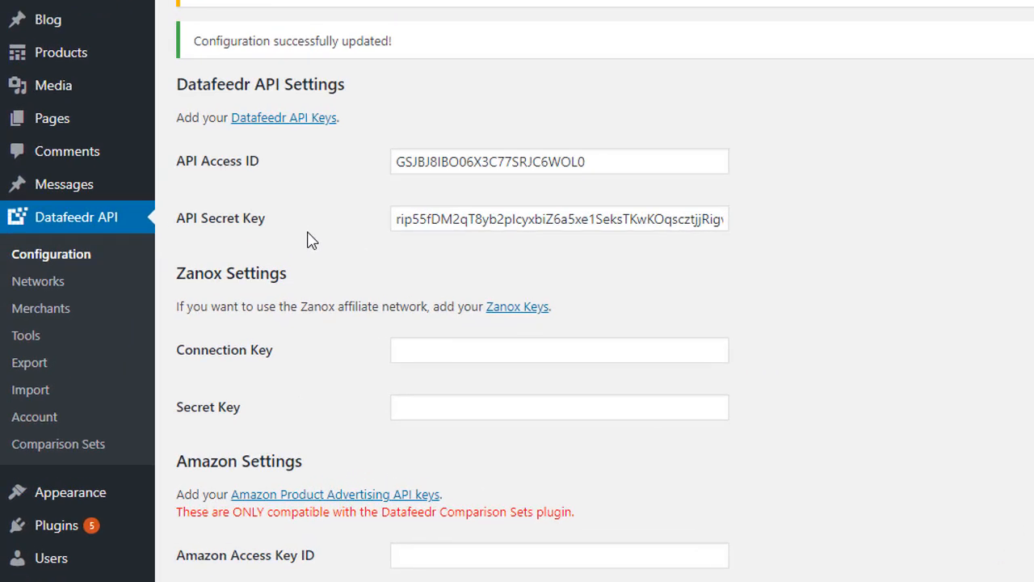
pyautogui.scroll(-3)
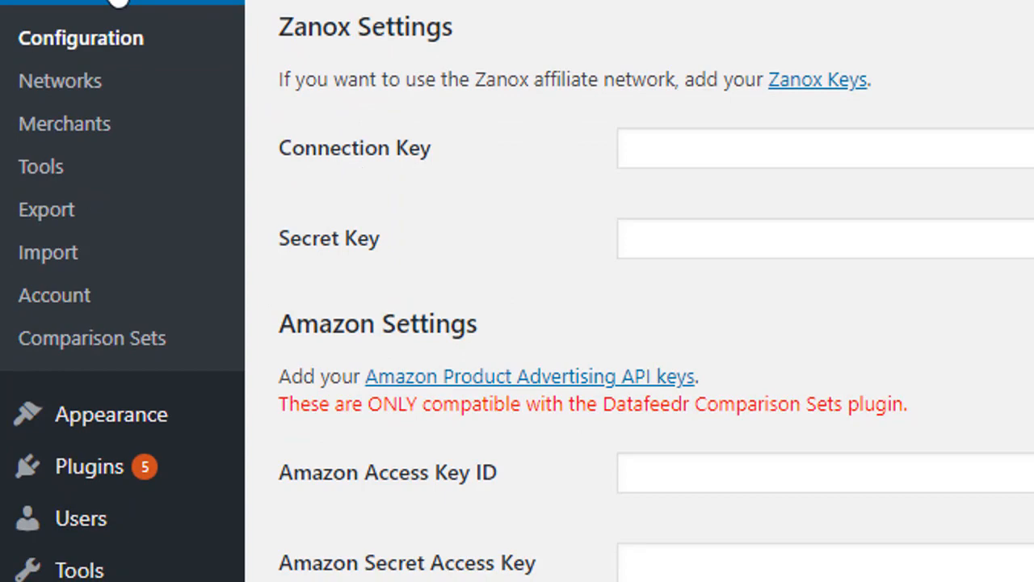
pyautogui.moveTo(60, 81)
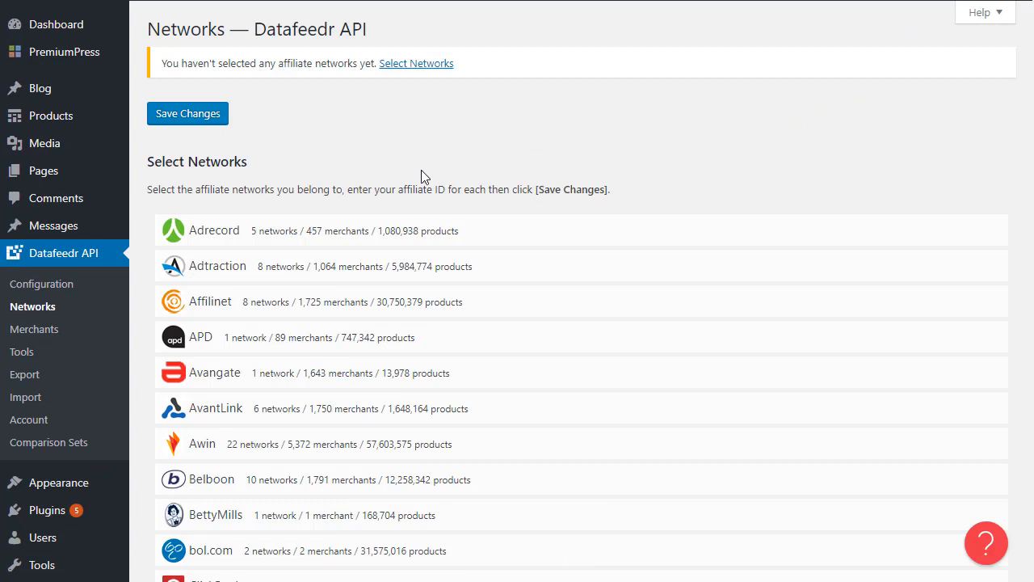
pyautogui.moveTo(419, 173)
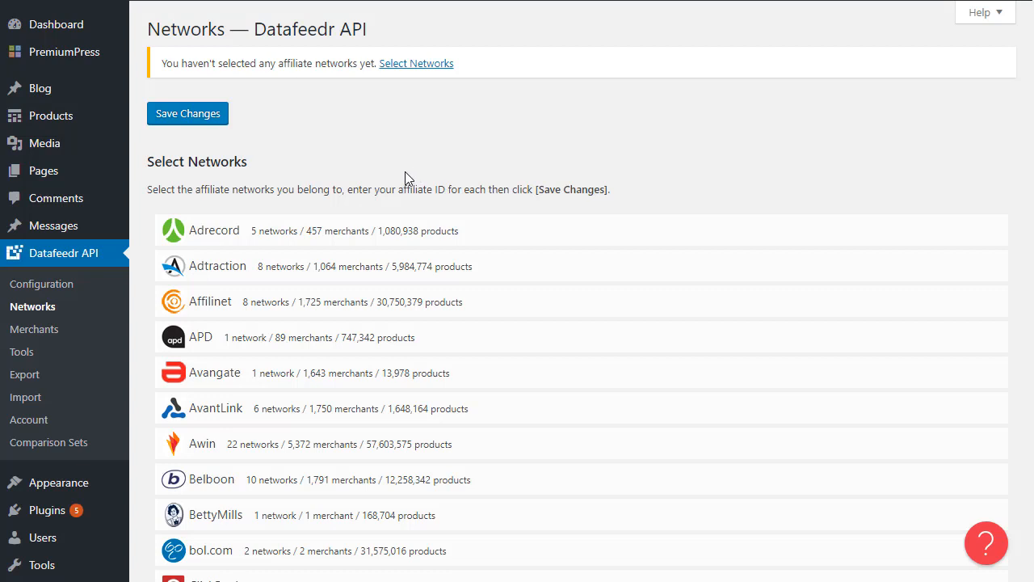
pyautogui.moveTo(305, 192)
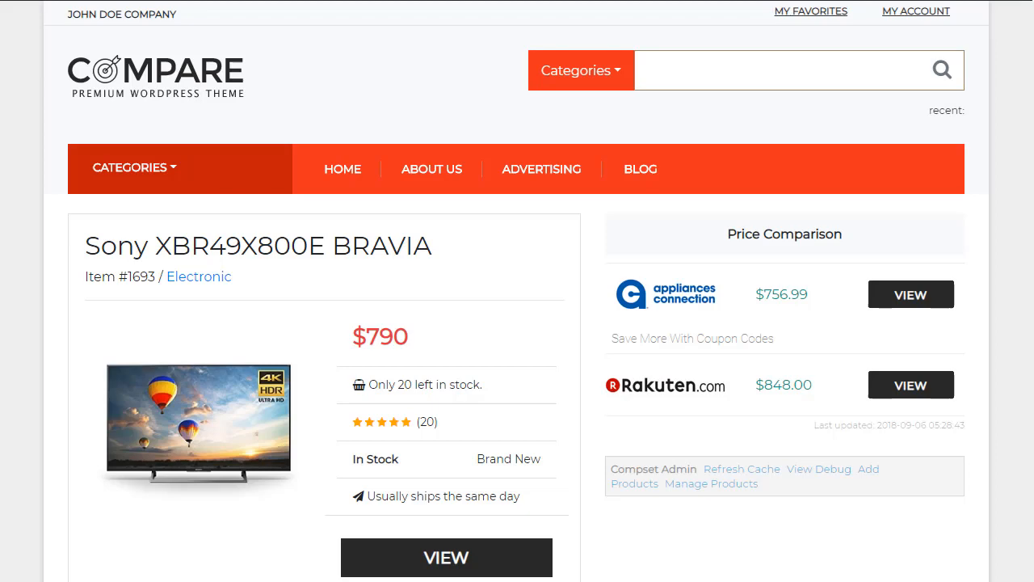
# Scroll the Sony BRAVIA page to its comparison: Appliances Connection $756.99, Rakuten $848
pyautogui.scroll(-3)
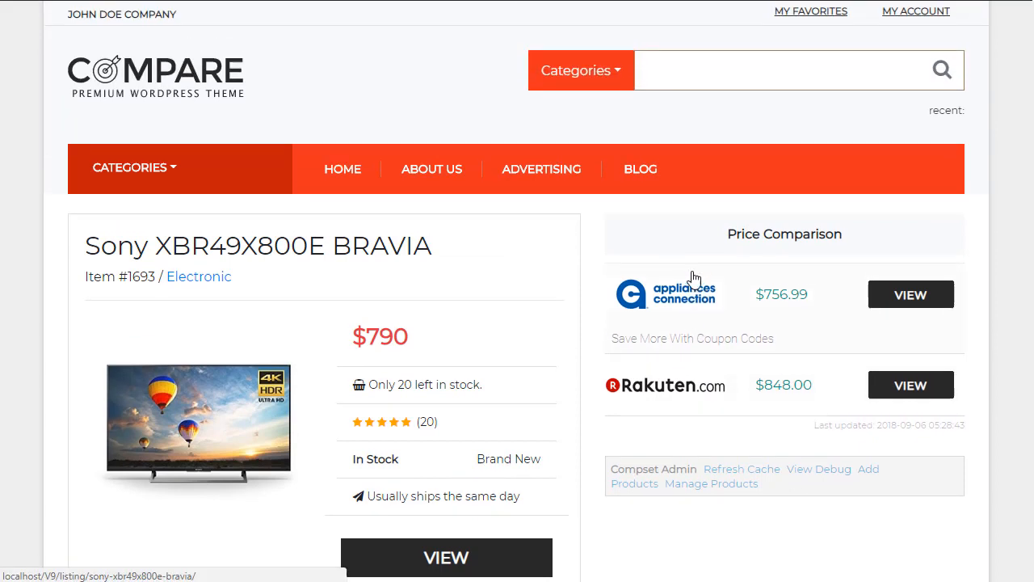
pyautogui.moveTo(442, 259)
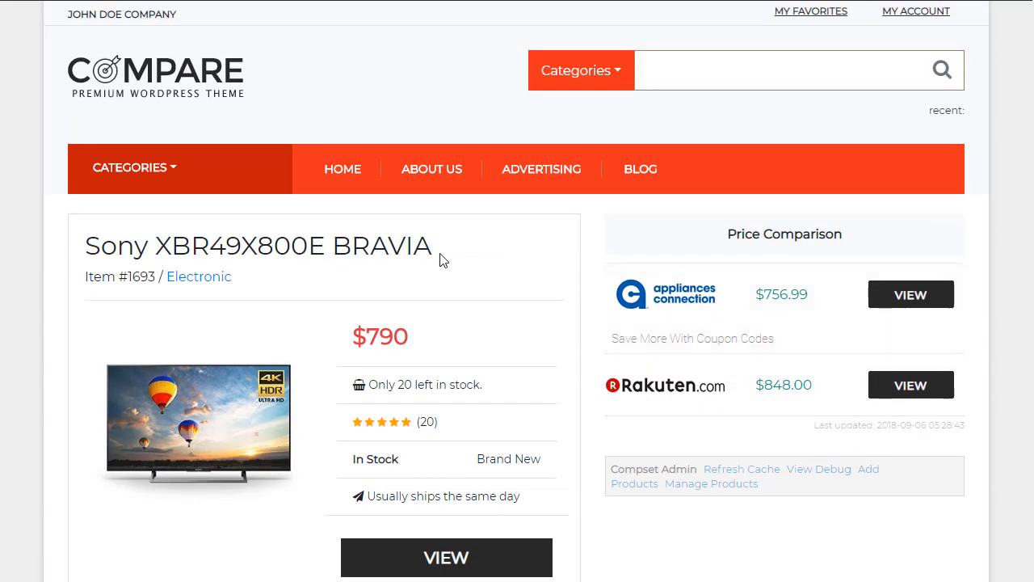
pyautogui.moveTo(546, 282)
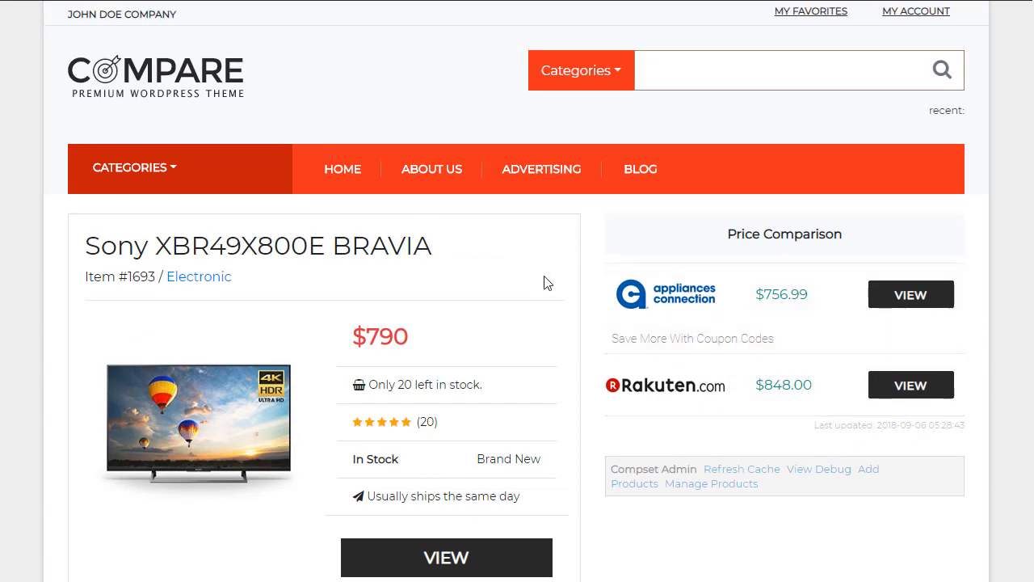
pyautogui.moveTo(412, 40)
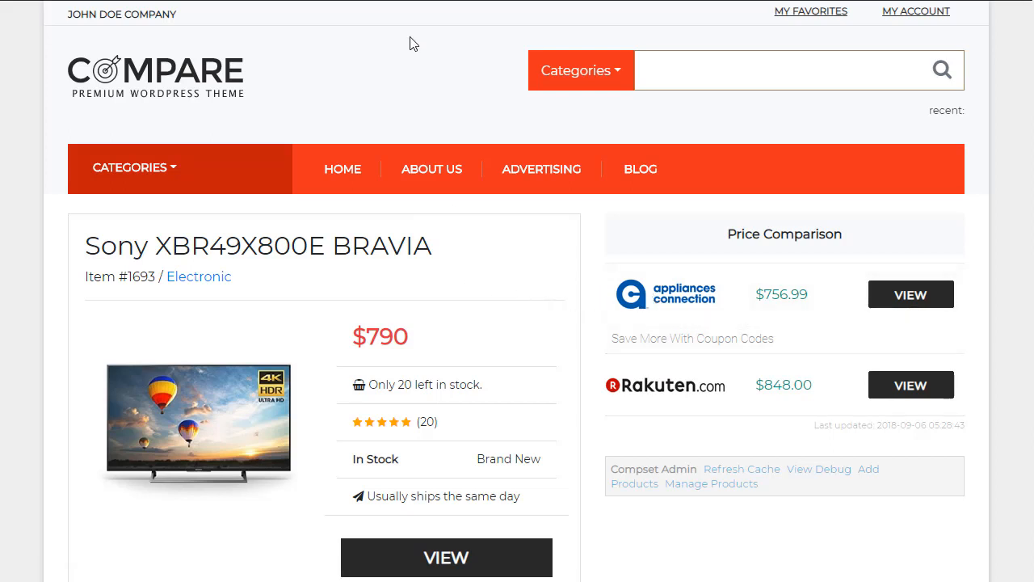
pyautogui.moveTo(525, 293)
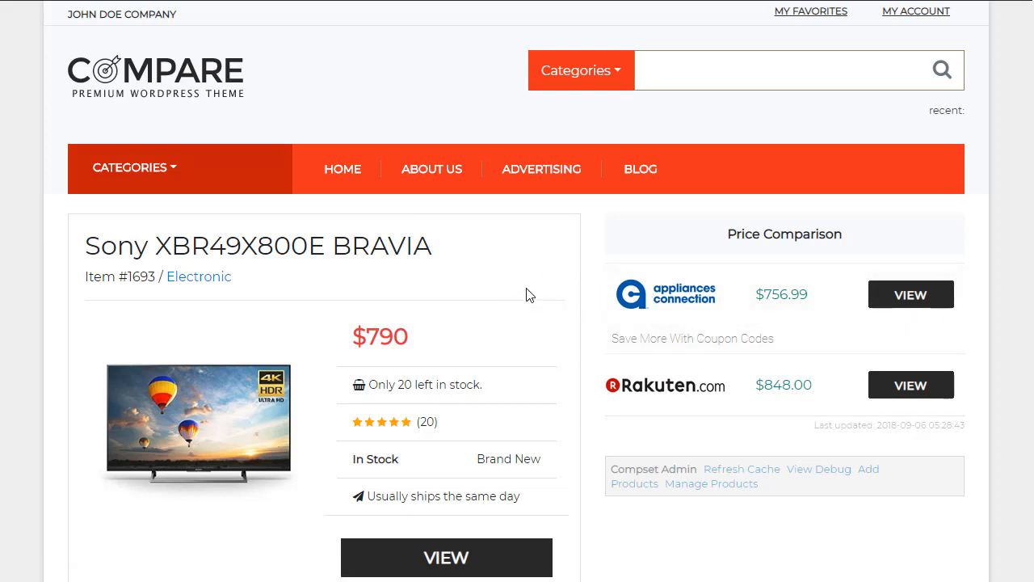
pyautogui.scroll(-3)
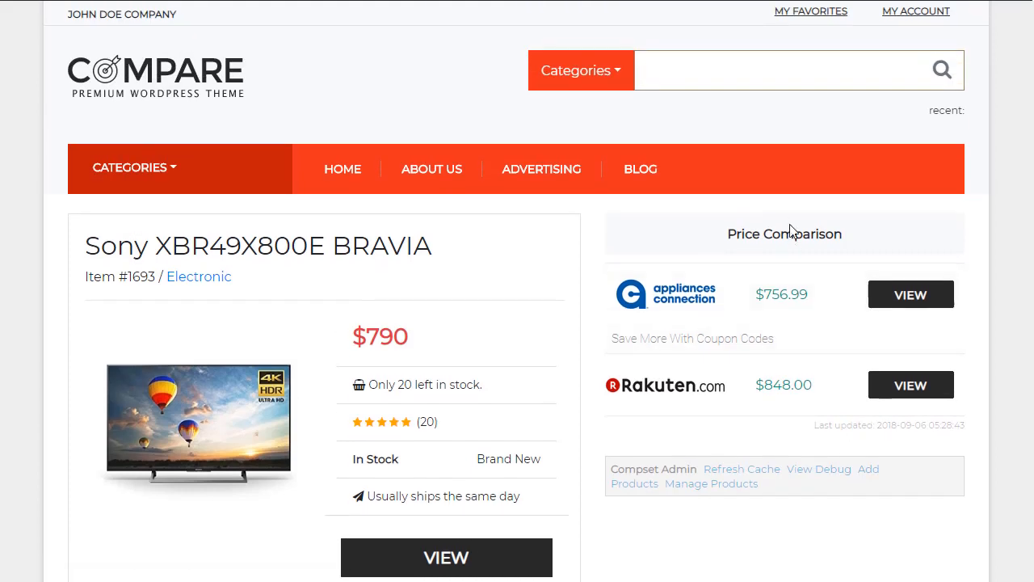
pyautogui.moveTo(755, 280)
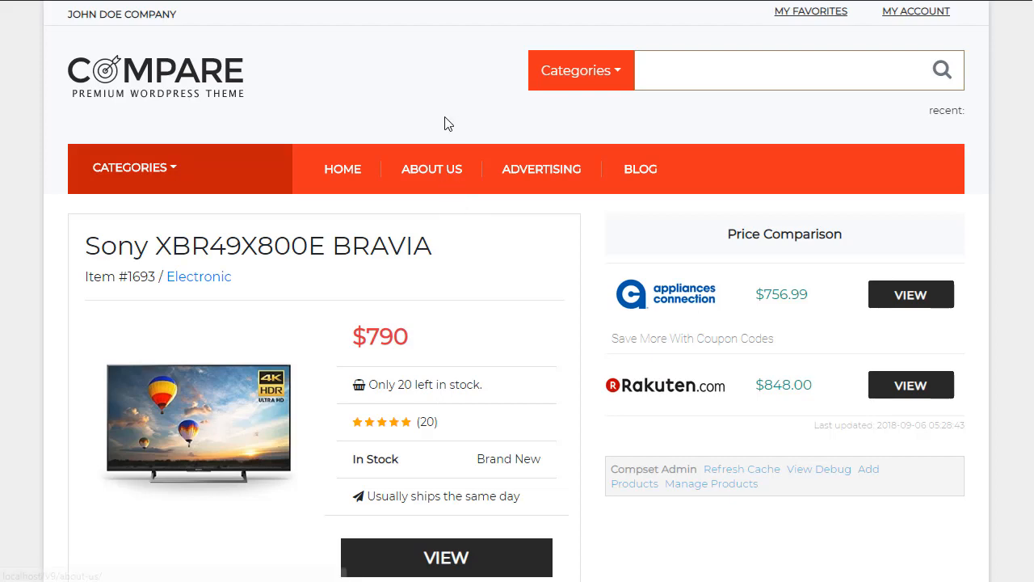
pyautogui.moveTo(406, 52)
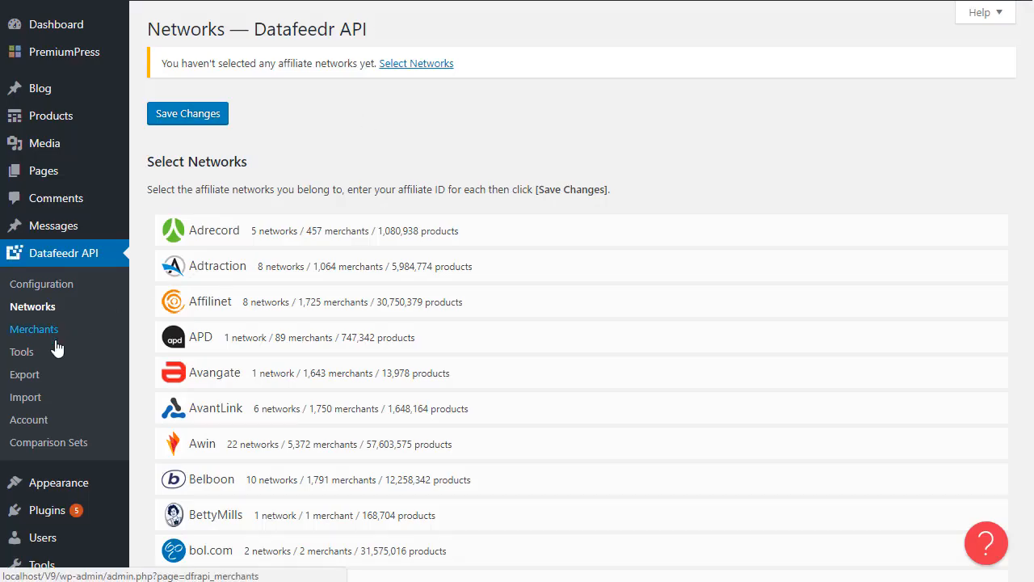
pyautogui.moveTo(352, 155)
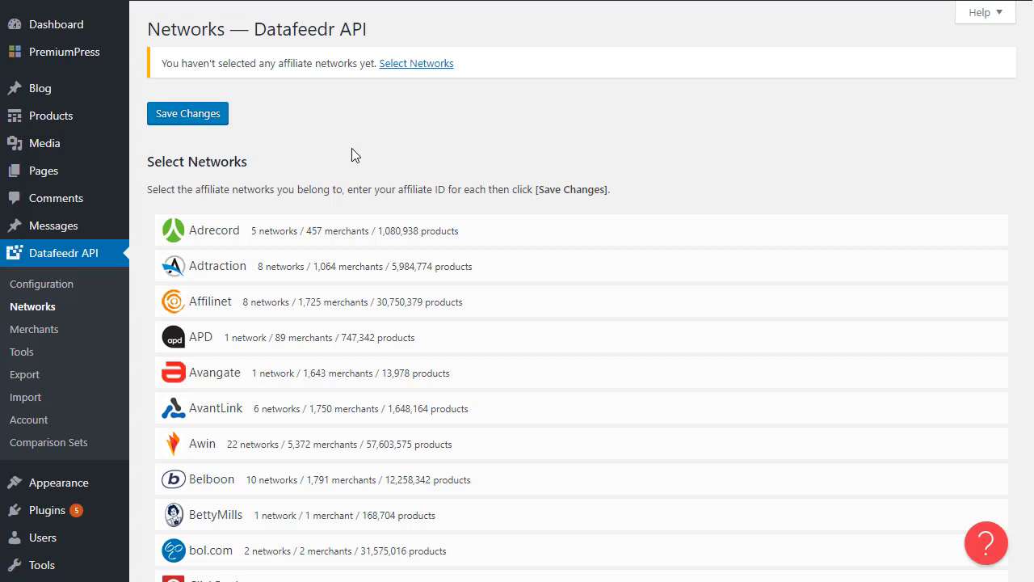
pyautogui.moveTo(364, 153)
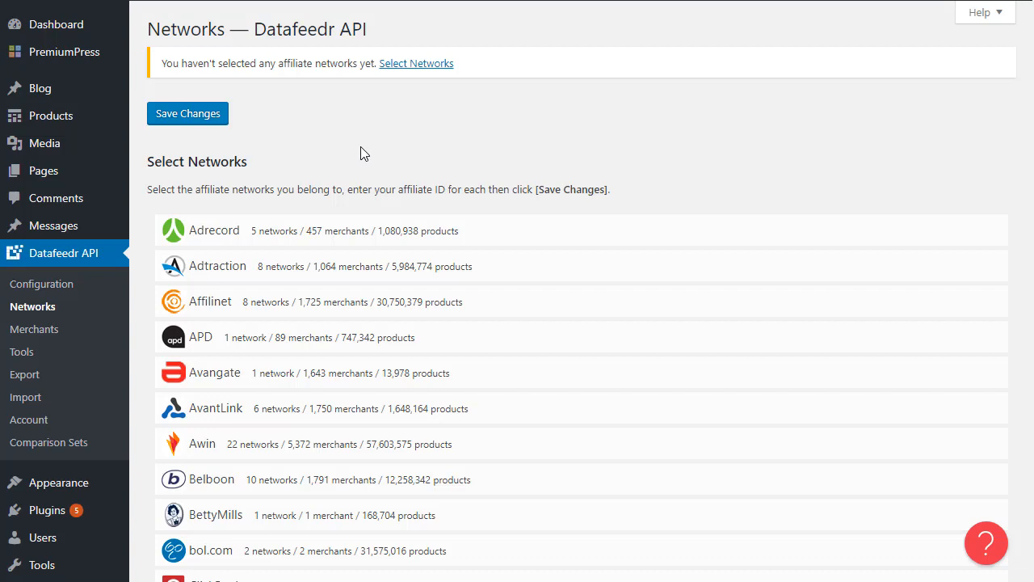
pyautogui.moveTo(345, 188)
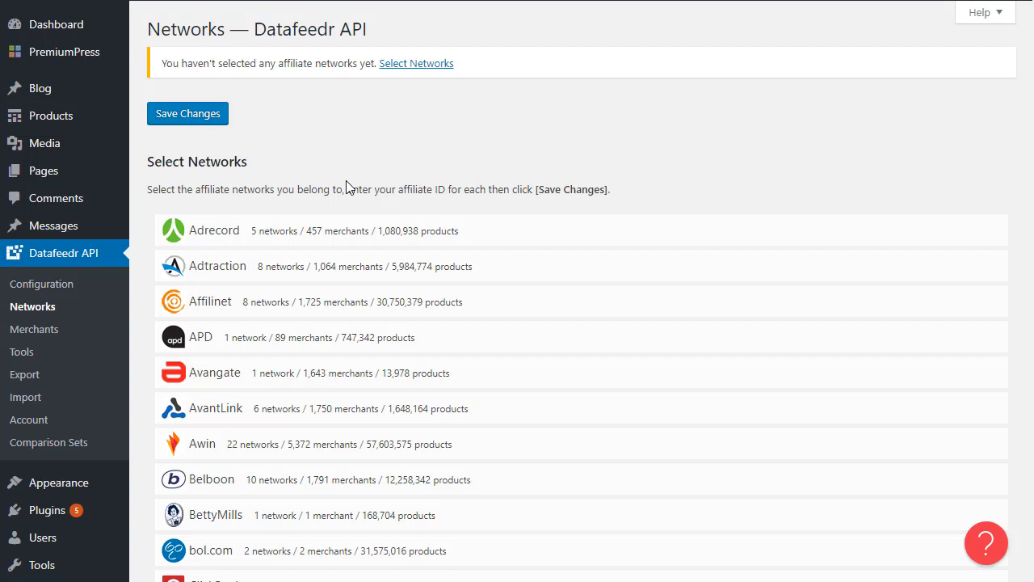
pyautogui.moveTo(346, 189)
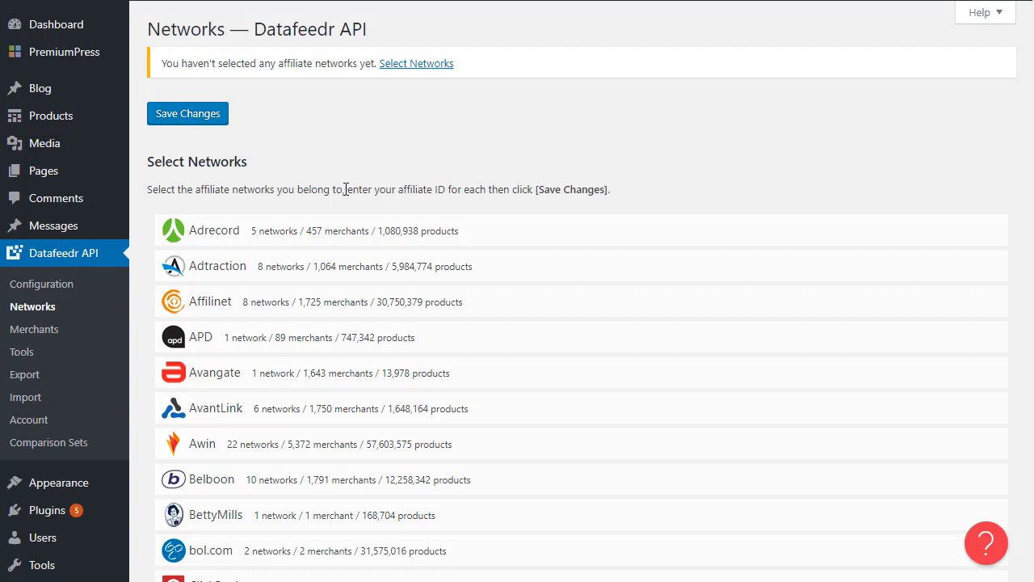
pyautogui.moveTo(351, 190)
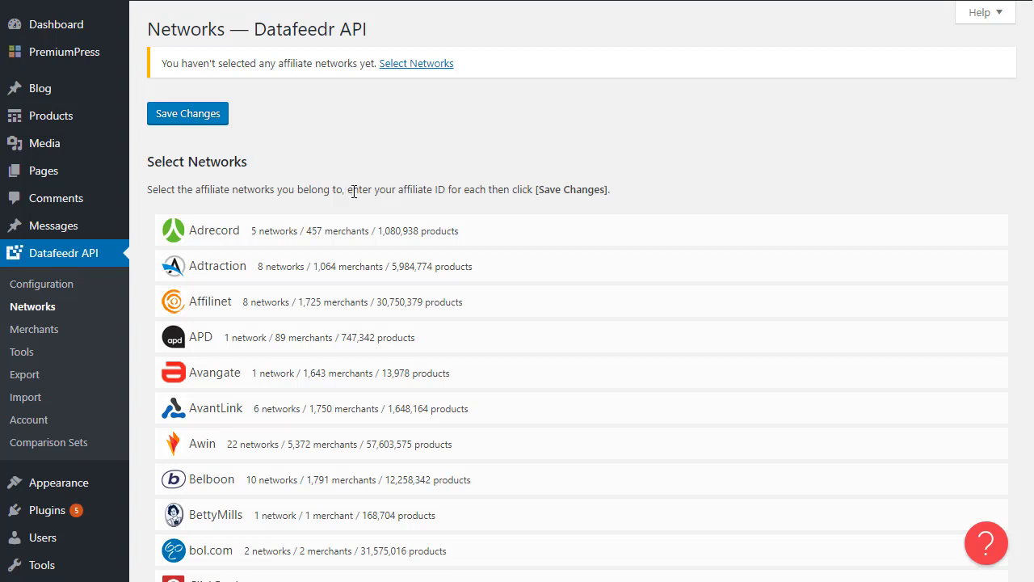
pyautogui.moveTo(503, 193)
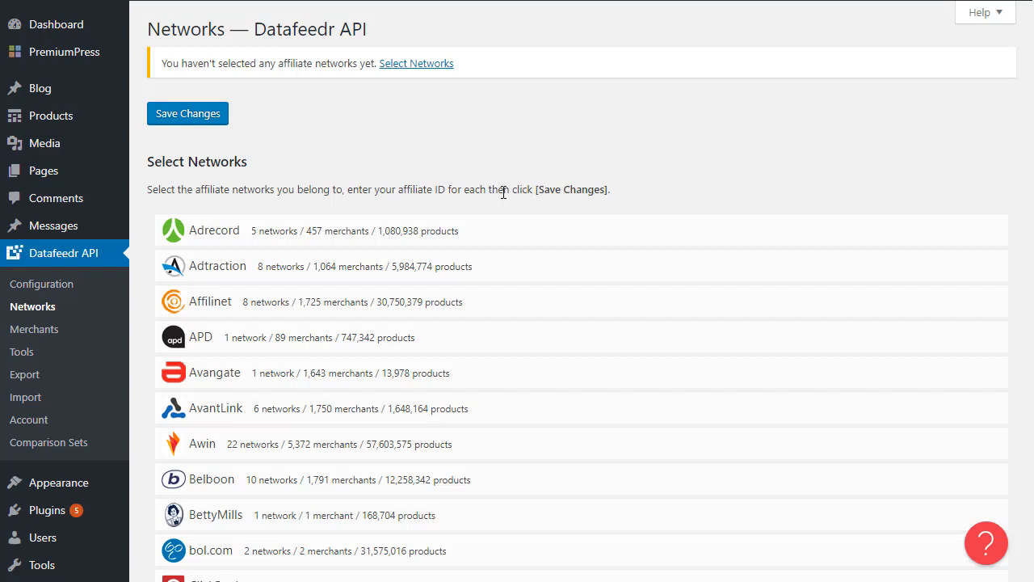
# Scroll down the Select Networks list and click Commission Junction
pyautogui.scroll(-3)
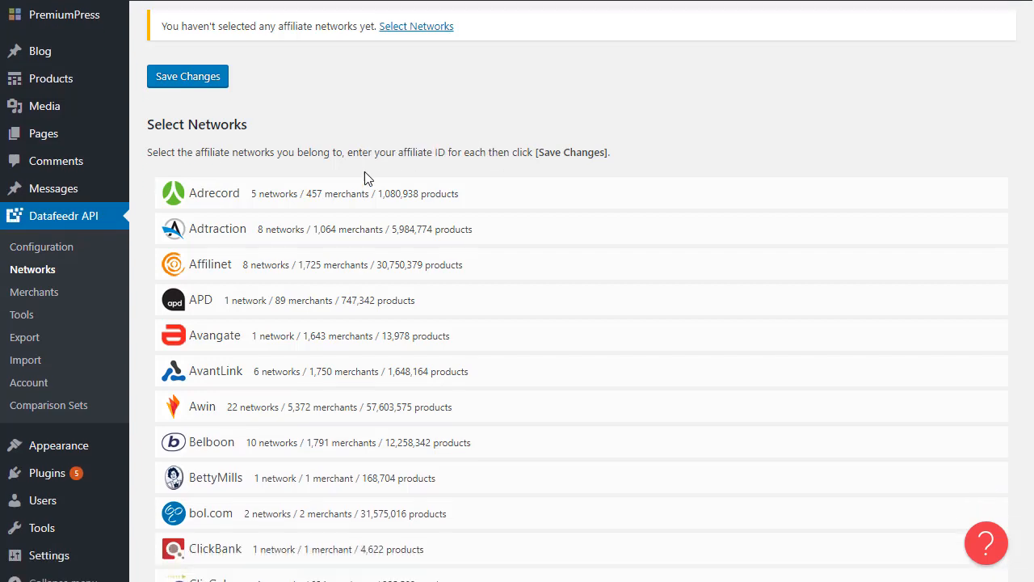
pyautogui.scroll(-3)
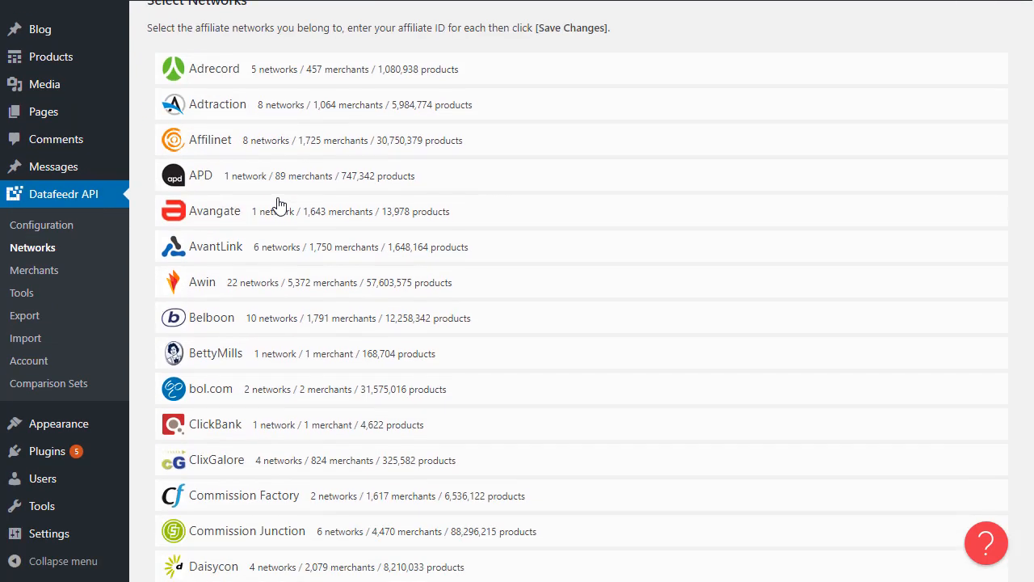
pyautogui.scroll(-3)
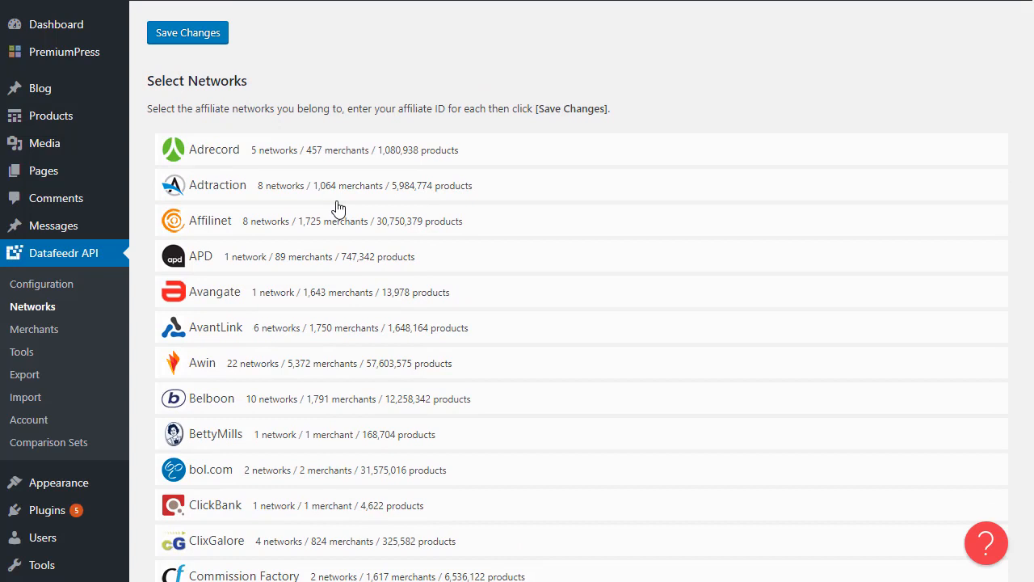
pyautogui.moveTo(347, 138)
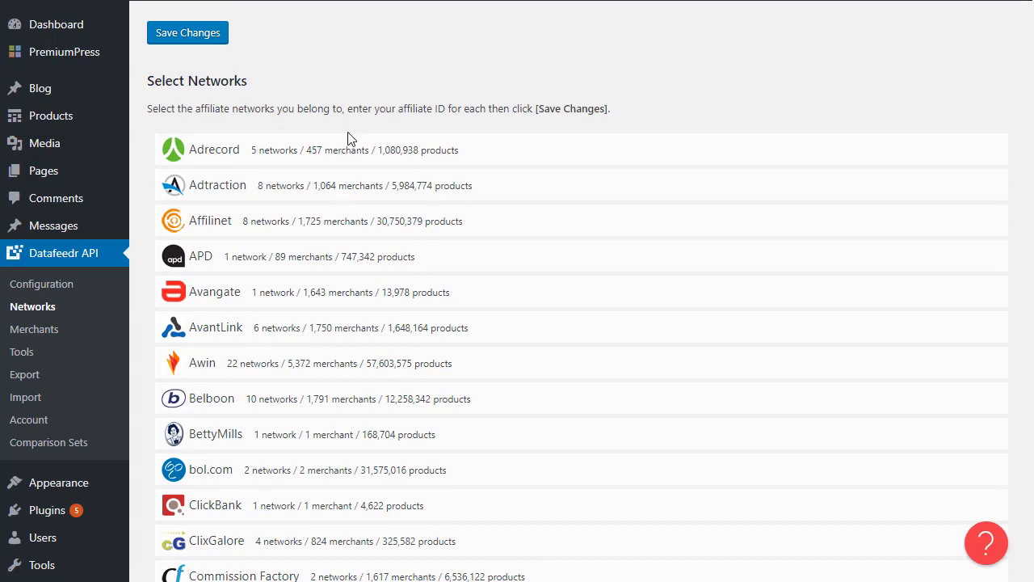
pyautogui.scroll(-3)
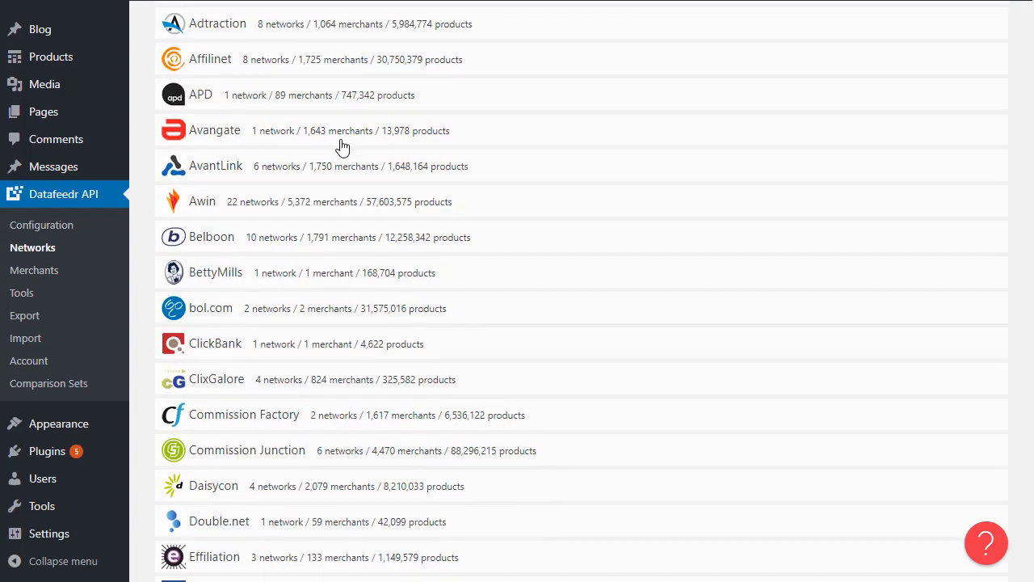
pyautogui.moveTo(315, 335)
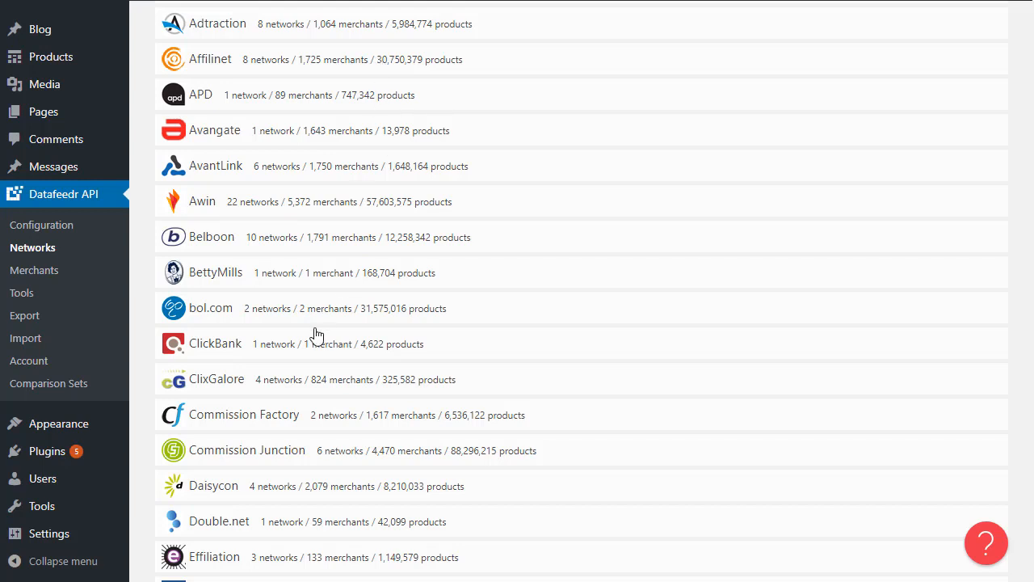
pyautogui.scroll(-3)
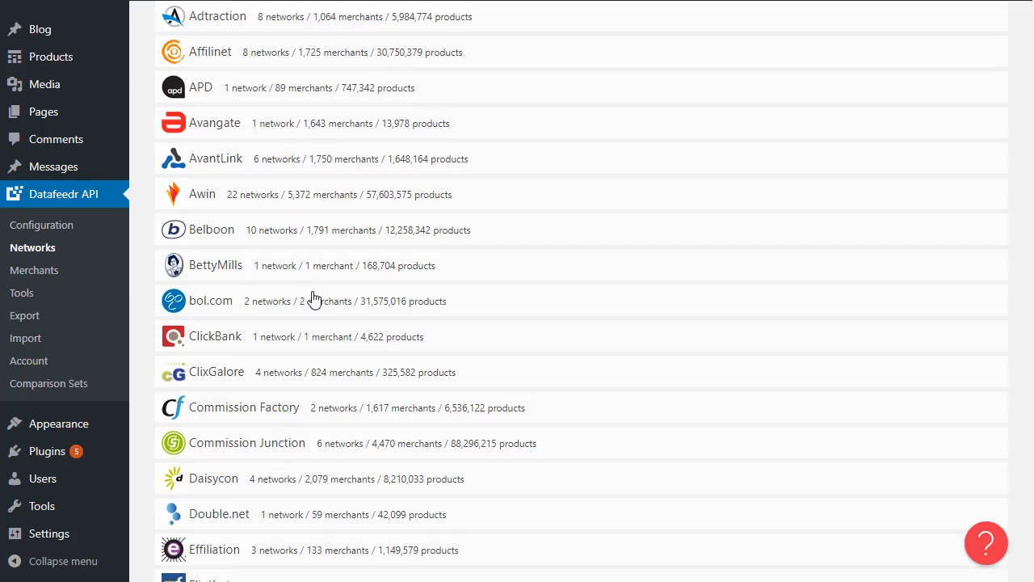
pyautogui.scroll(-3)
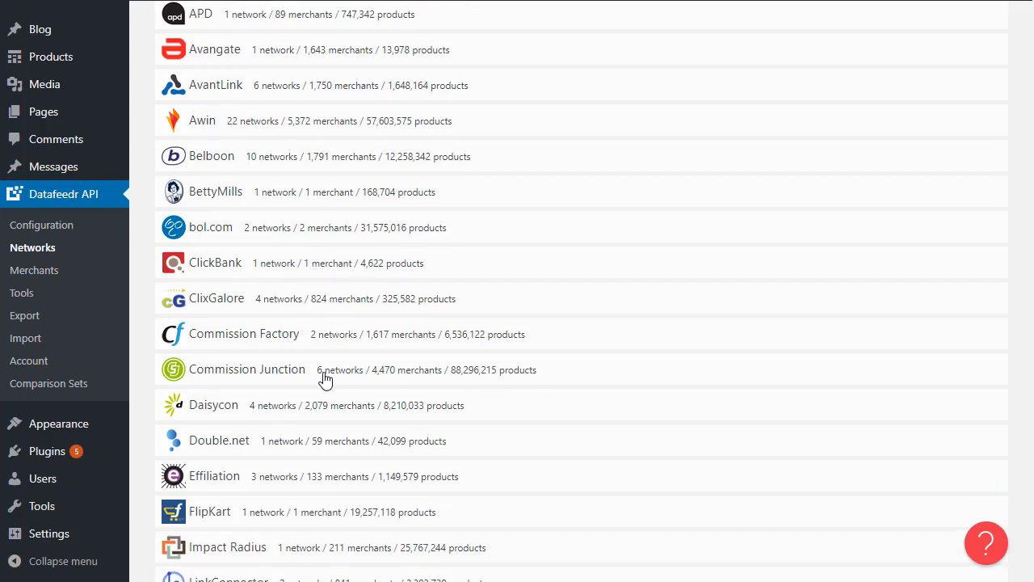
pyautogui.click(246, 369)
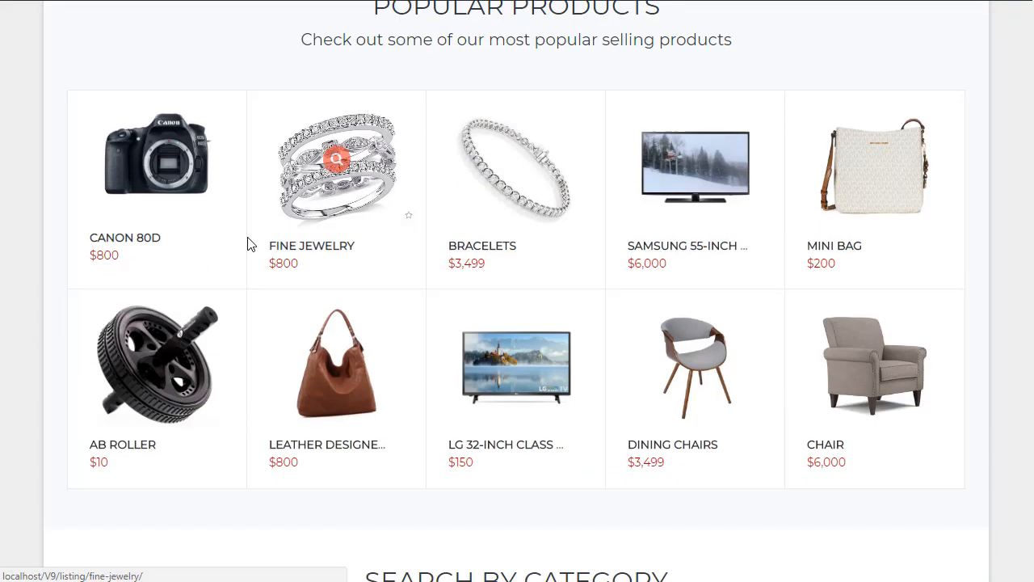
# Scroll up and back down the networks list to the expanded Commission Junction entry
pyautogui.scroll(3)
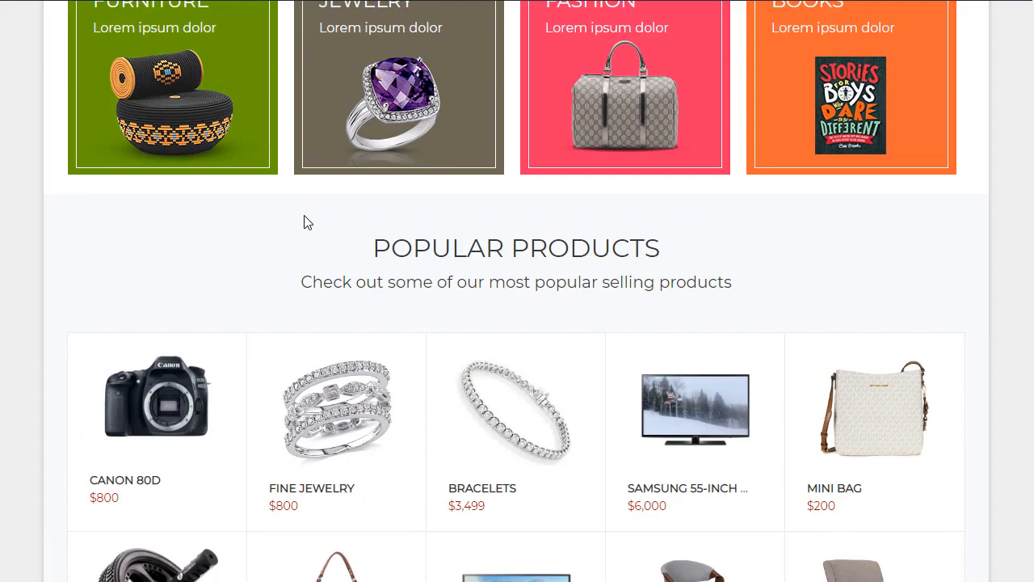
pyautogui.scroll(-3)
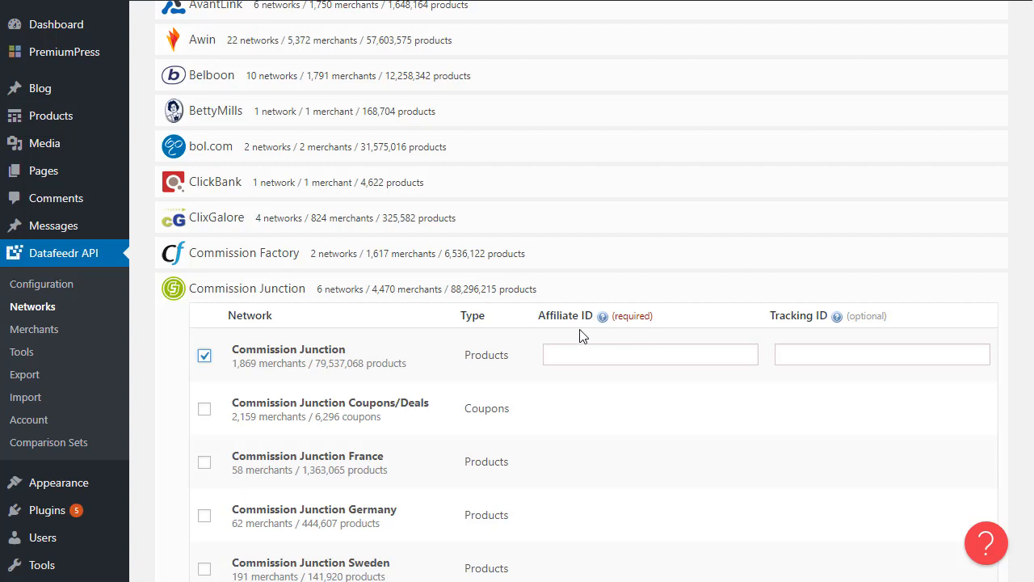
# Enter affiliate ID 123 for Commission Junction, save changes, and move to Merchants
pyautogui.click(651, 354)
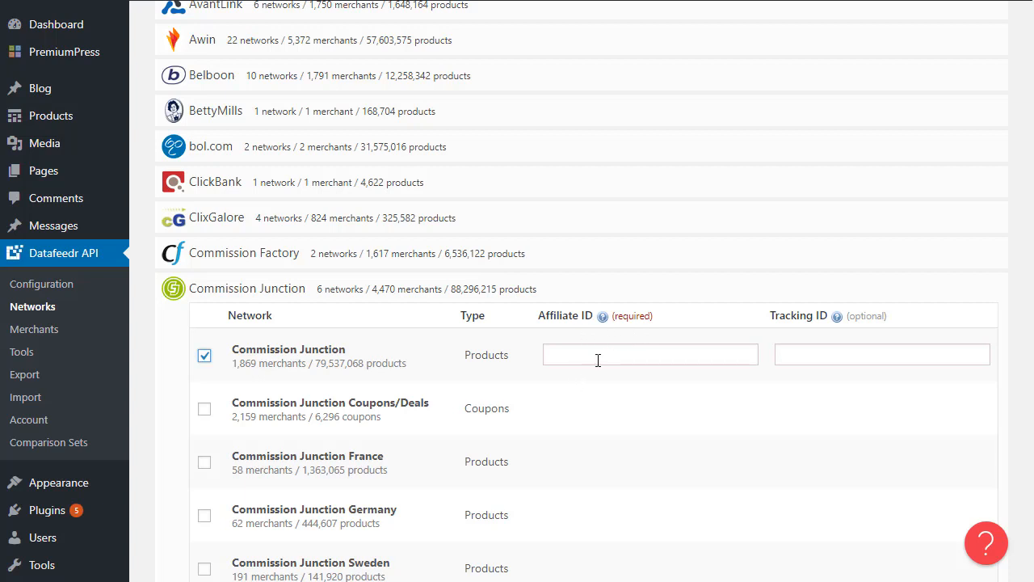
pyautogui.write('123')
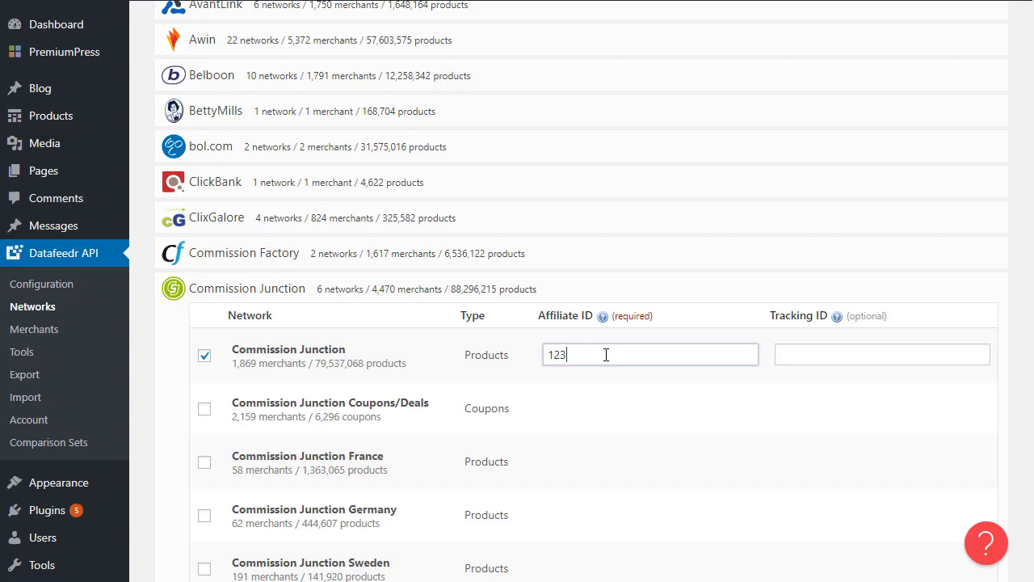
pyautogui.scroll(-3)
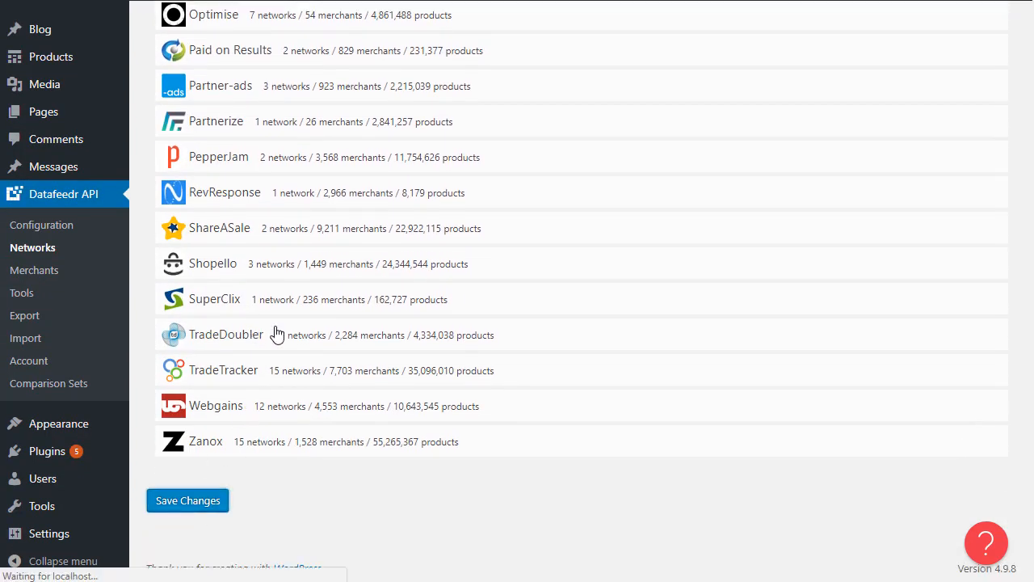
pyautogui.click(188, 500)
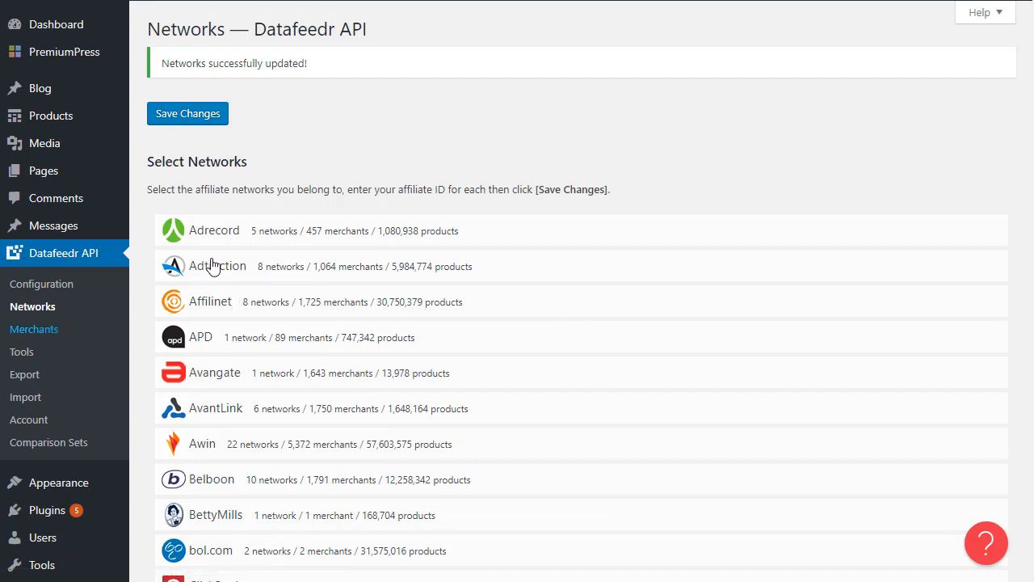
pyautogui.click(34, 329)
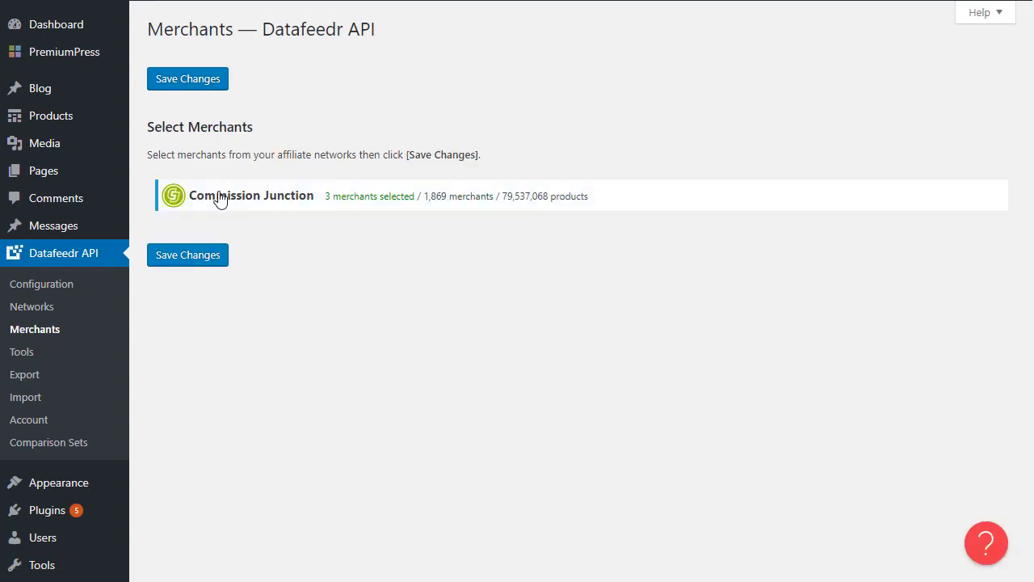
# Expand the Commission Junction merchant panel and focus its merchant Search box
pyautogui.click(252, 196)
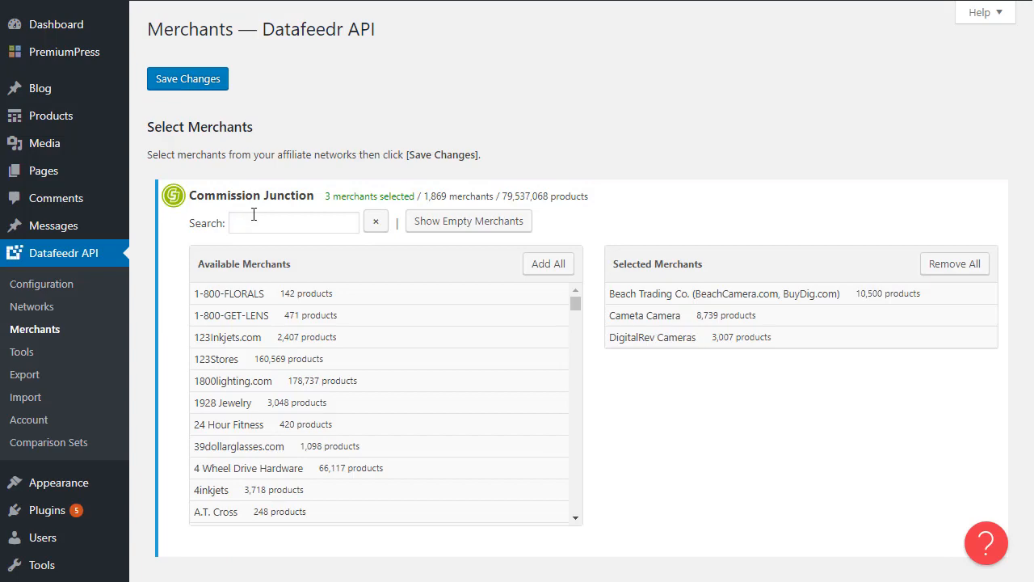
pyautogui.click(293, 222)
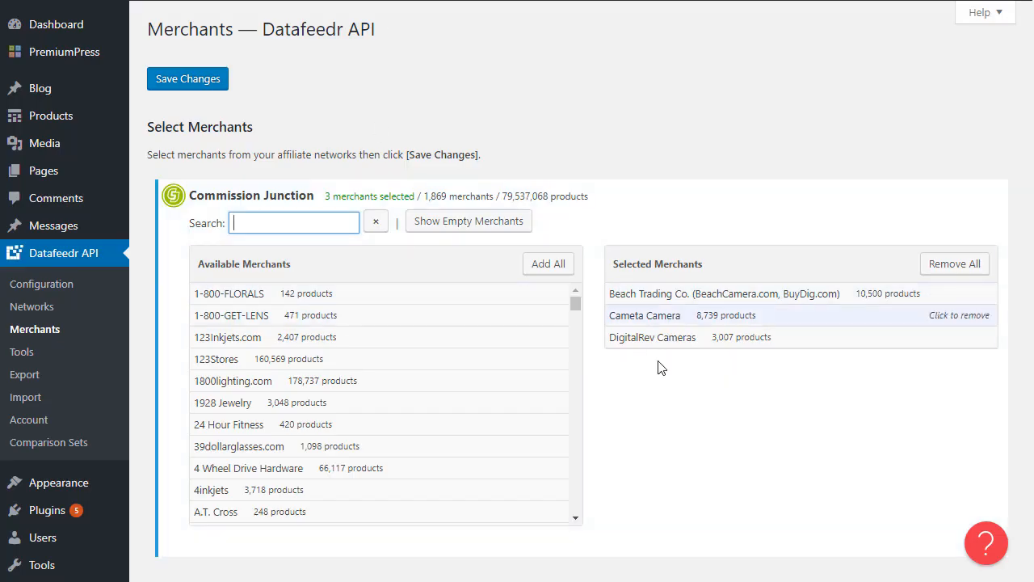
pyautogui.moveTo(661, 327)
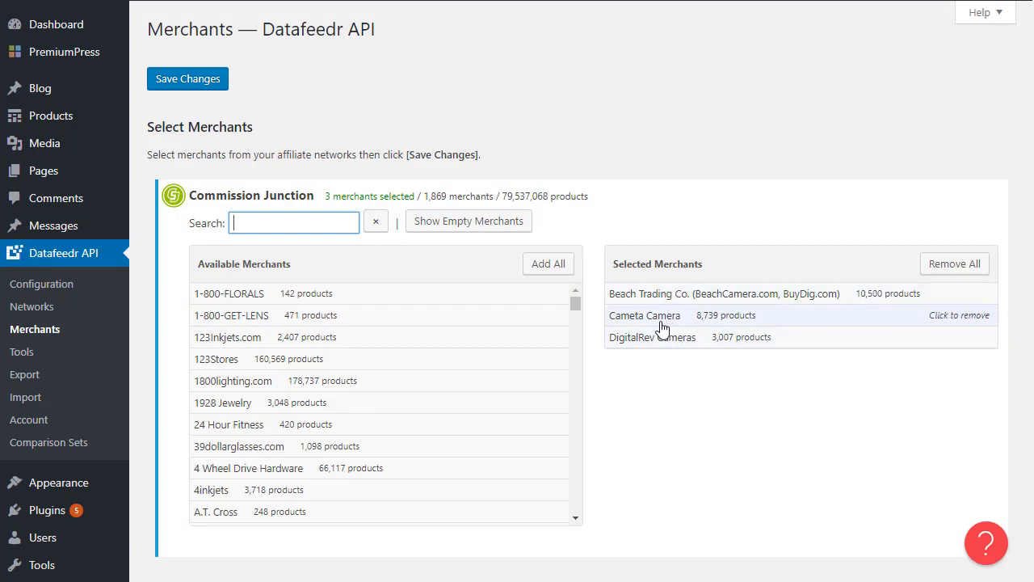
pyautogui.moveTo(690, 108)
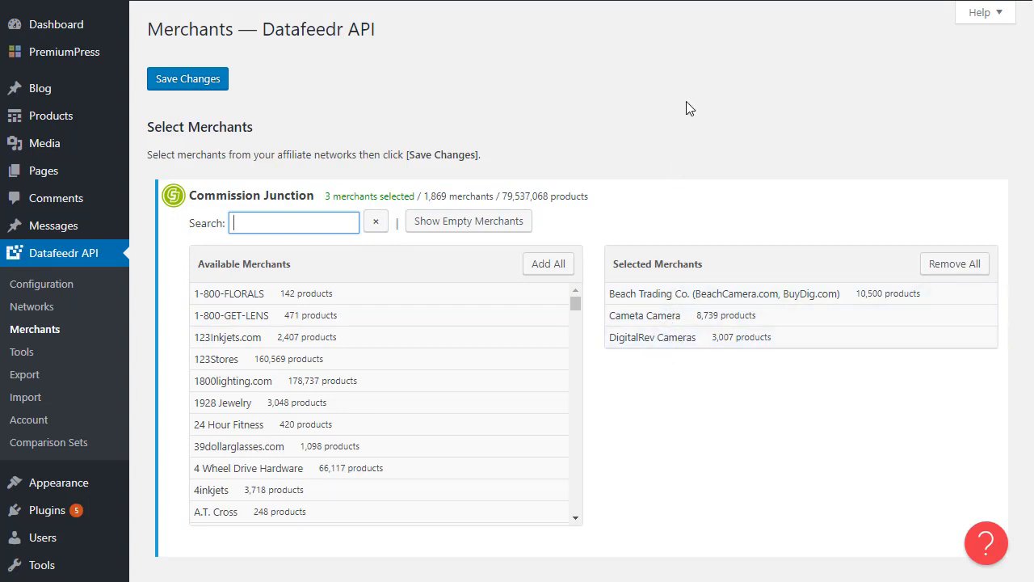
pyautogui.moveTo(666, 315)
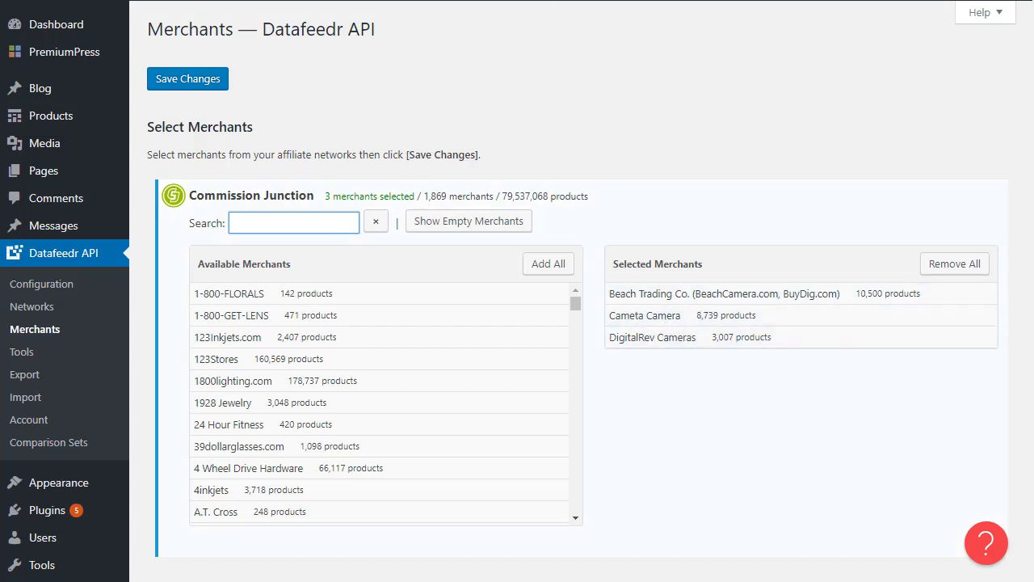
pyautogui.moveTo(667, 315)
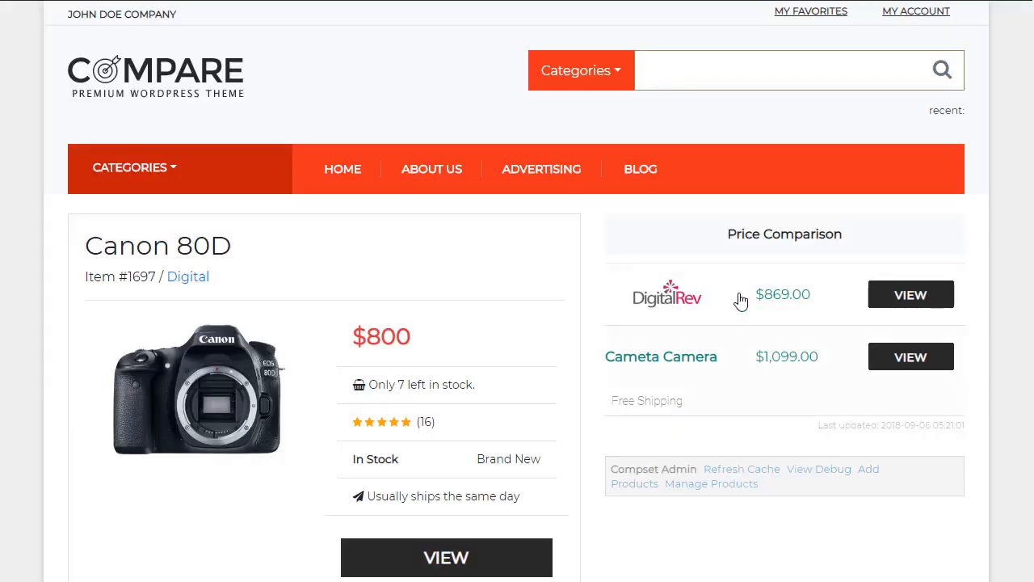
pyautogui.moveTo(464, 33)
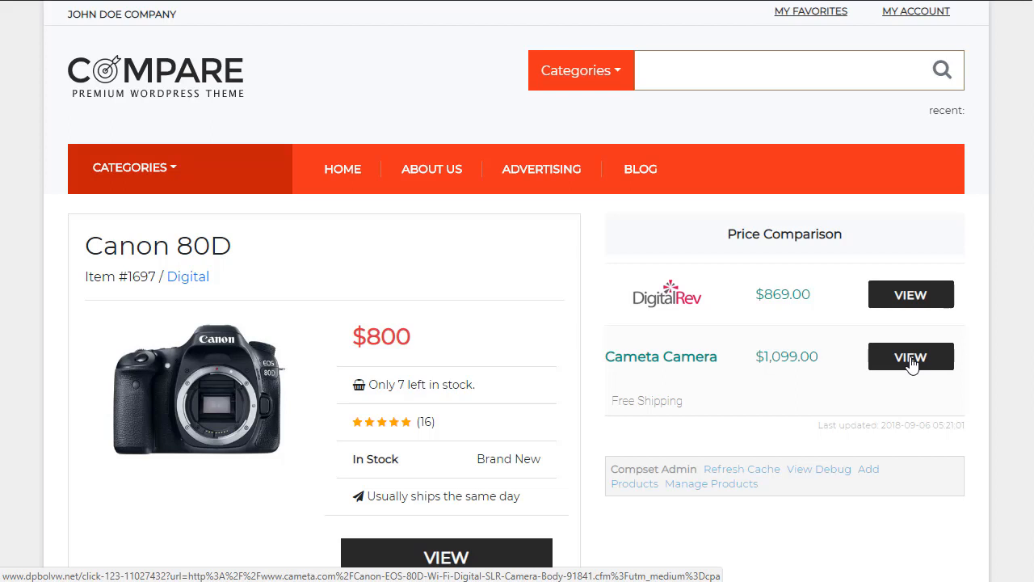
pyautogui.moveTo(614, 361)
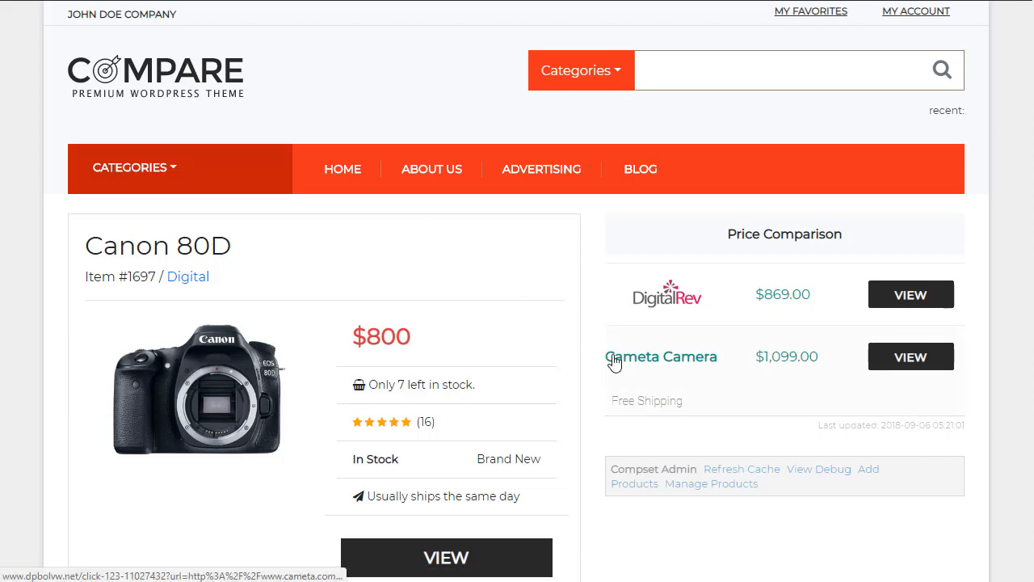
pyautogui.moveTo(404, 56)
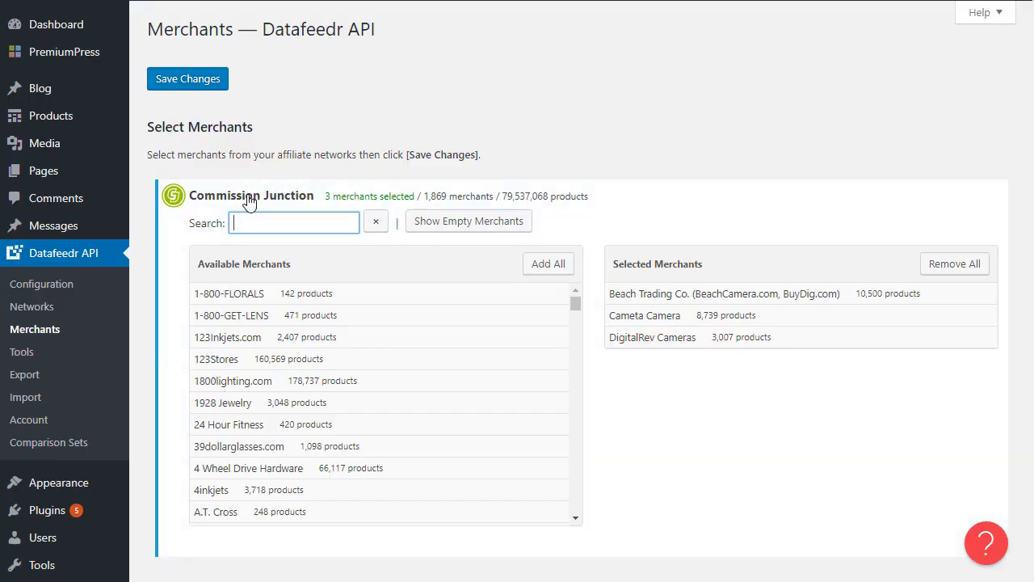
pyautogui.moveTo(368, 144)
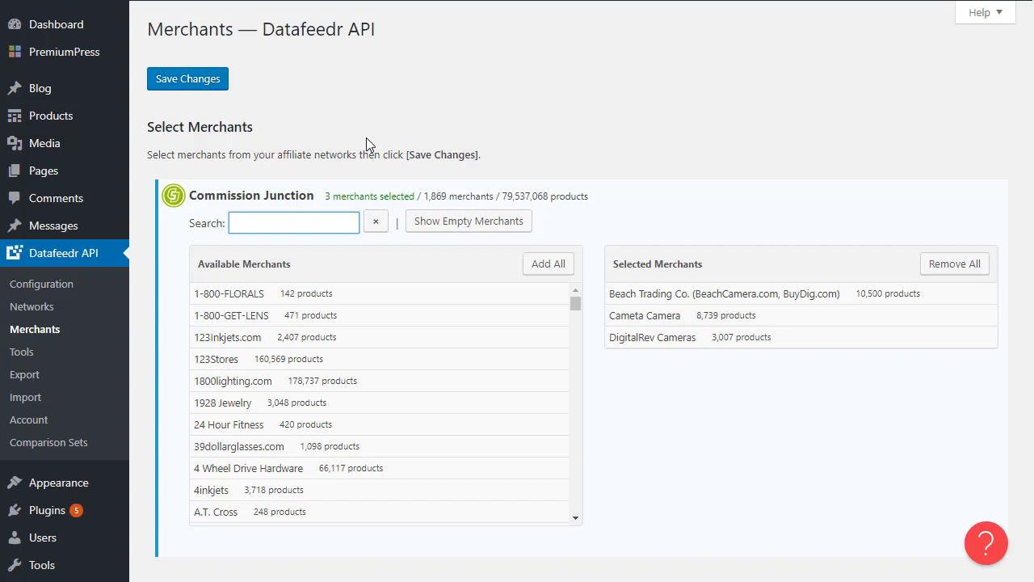
pyautogui.moveTo(415, 154)
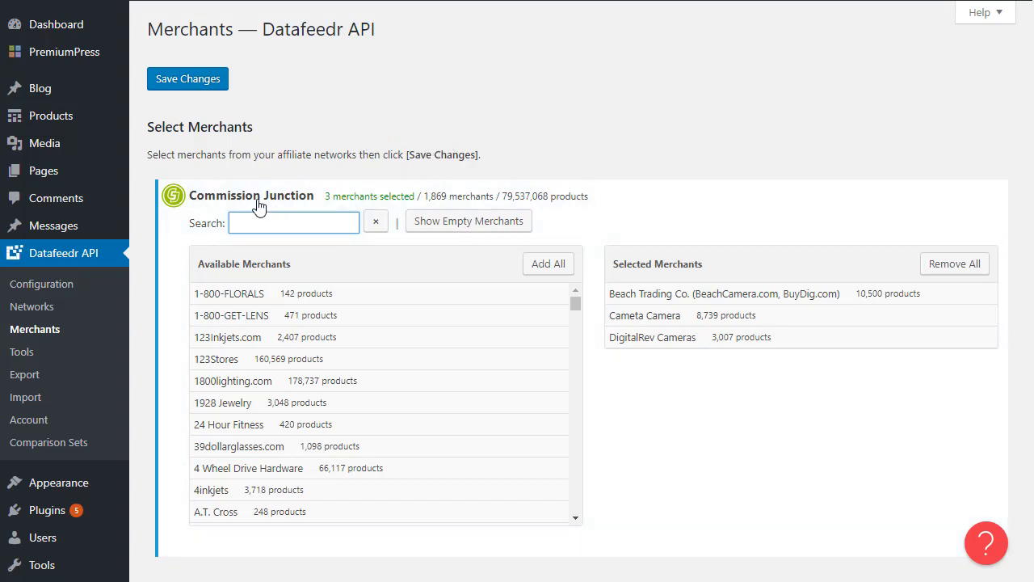
# Collapse and re-expand Commission Junction, then visit Networks and return to Merchants
pyautogui.click(251, 196)
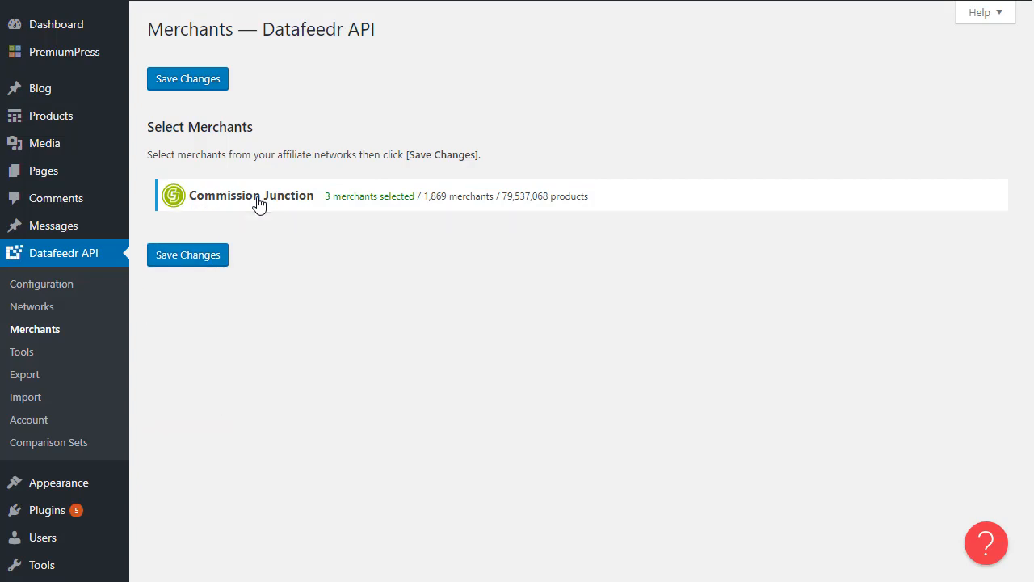
pyautogui.click(251, 195)
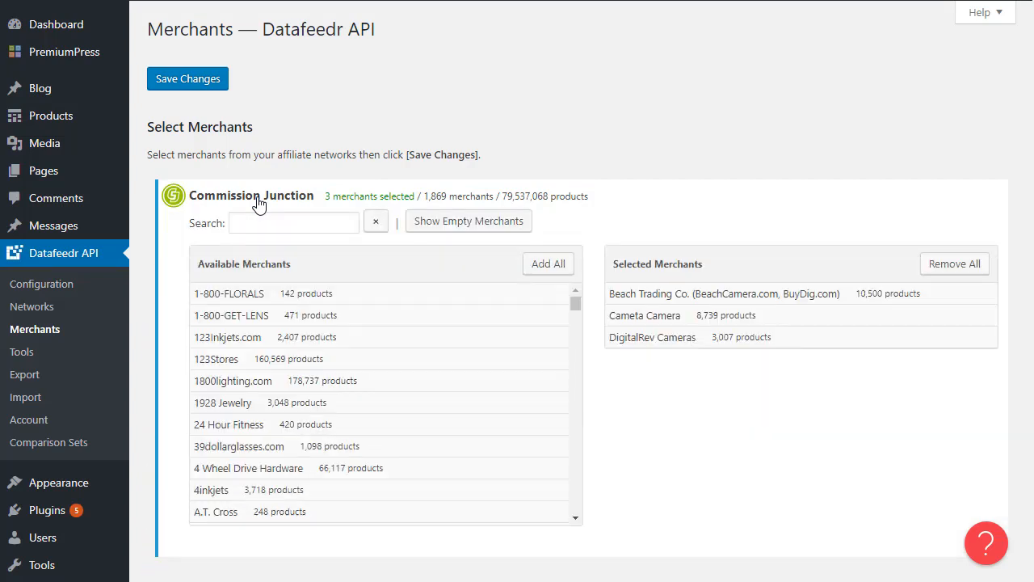
pyautogui.click(31, 306)
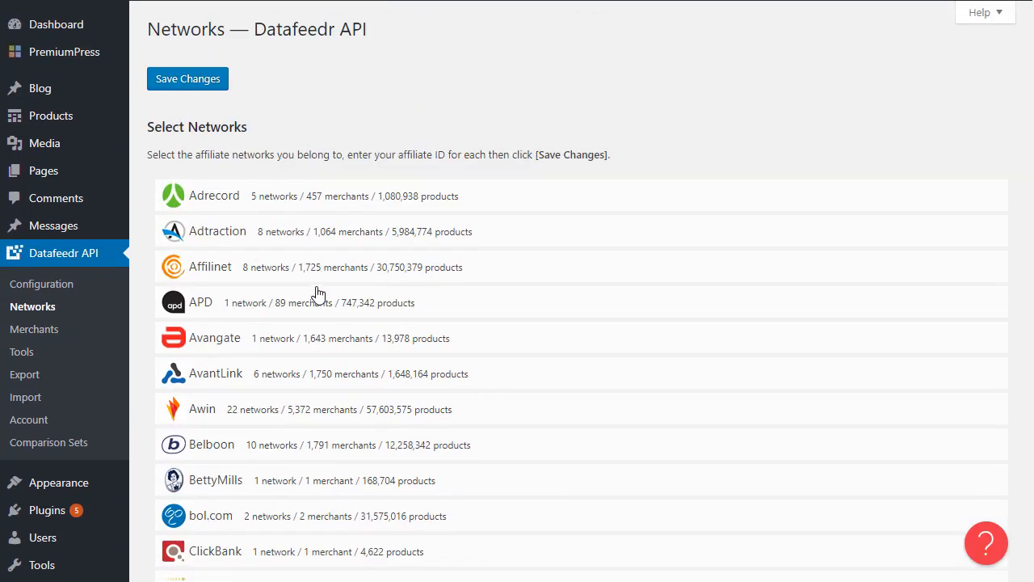
pyautogui.click(34, 329)
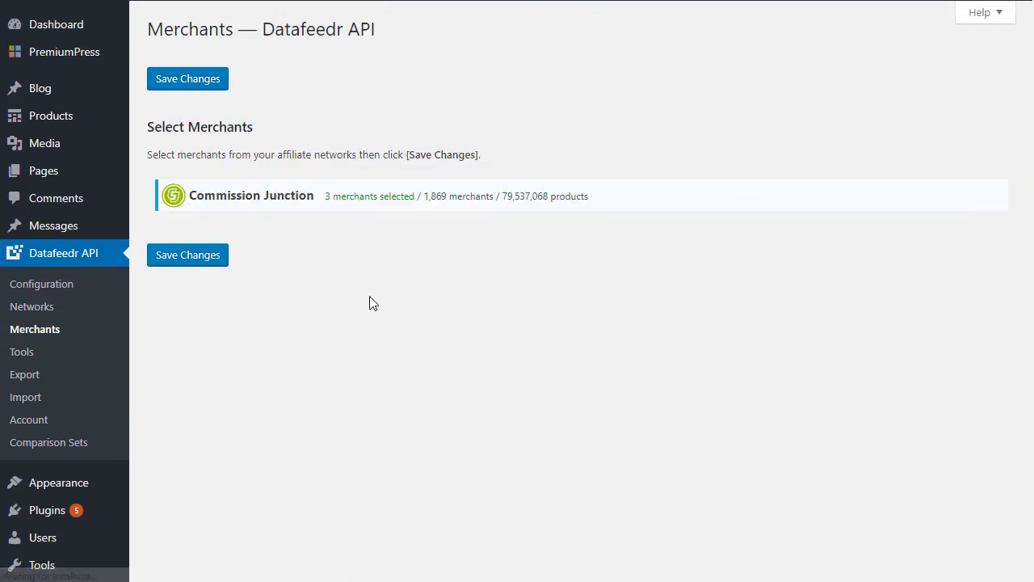